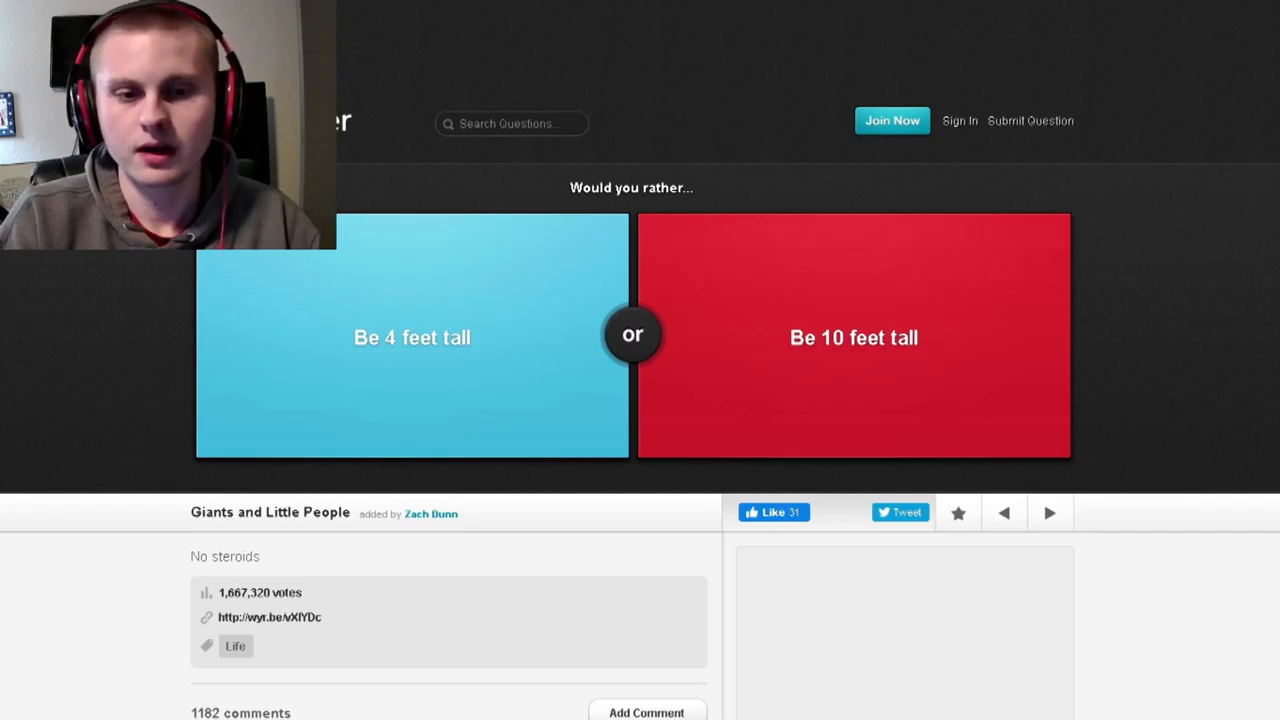
# - Vote on the 4 feet or 10 feet height question
pyautogui.click(853, 340)
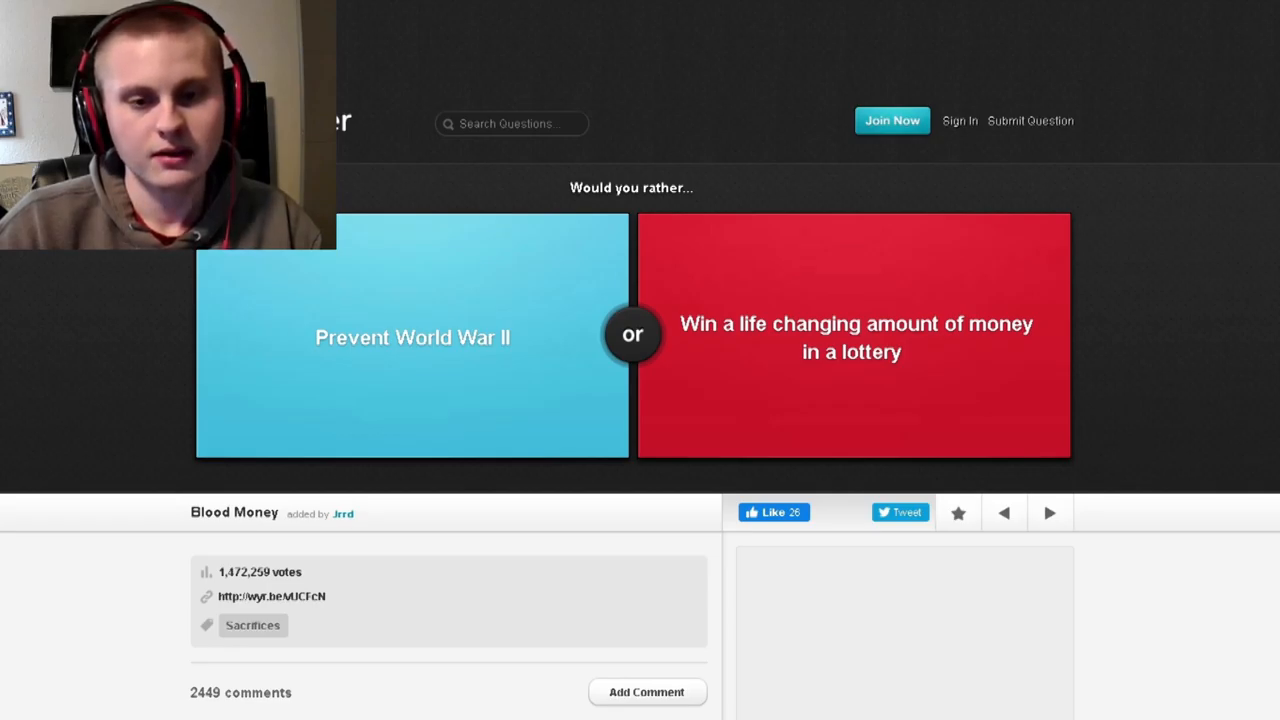
pyautogui.moveTo(508, 204)
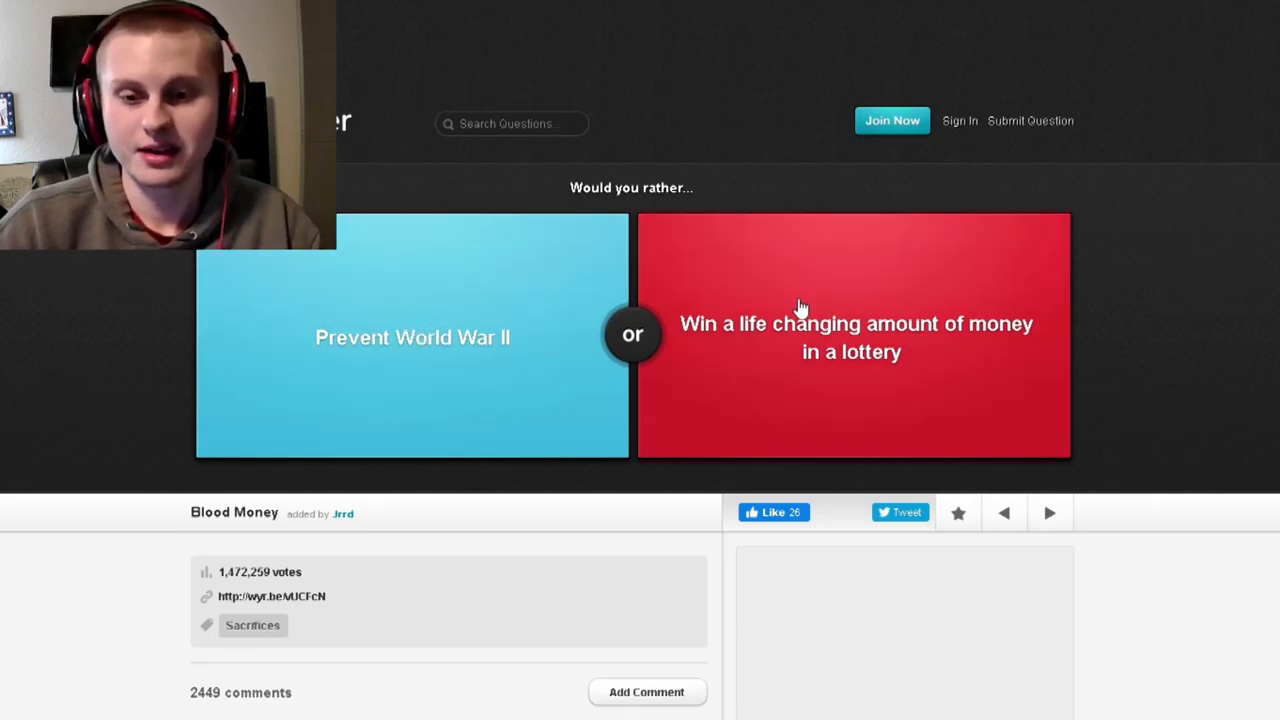
pyautogui.moveTo(818, 308)
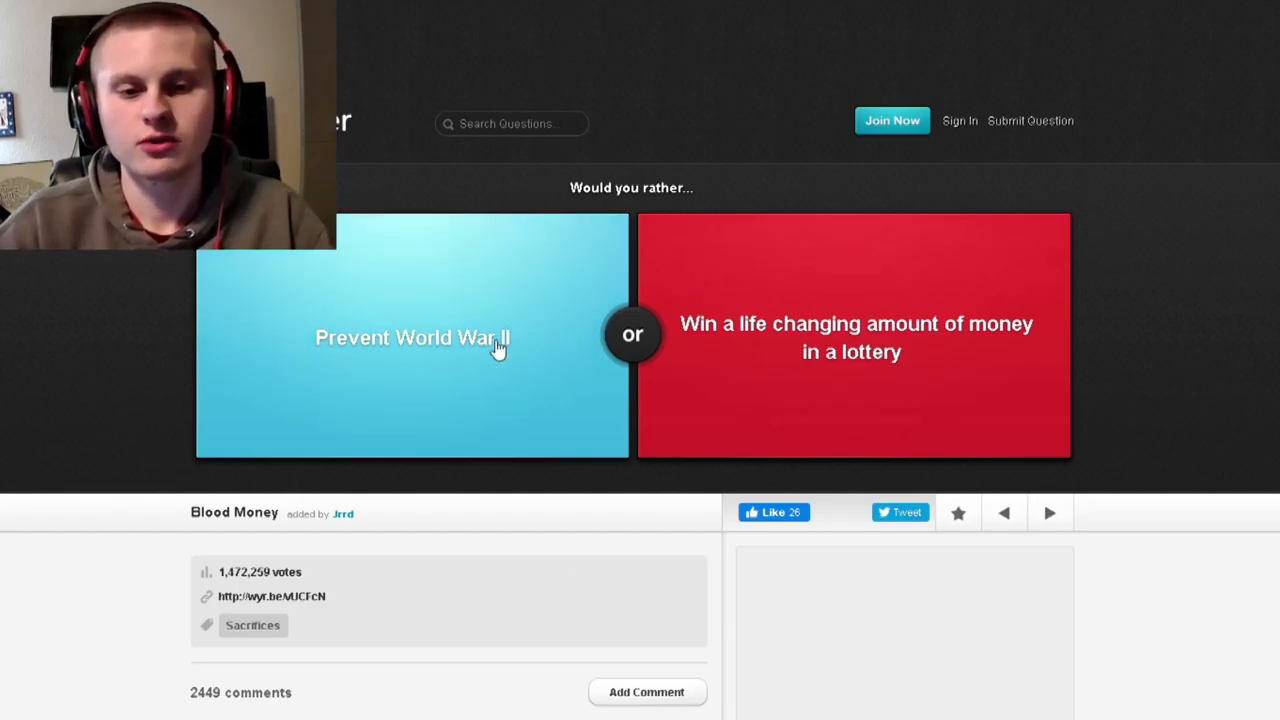
pyautogui.moveTo(466, 359)
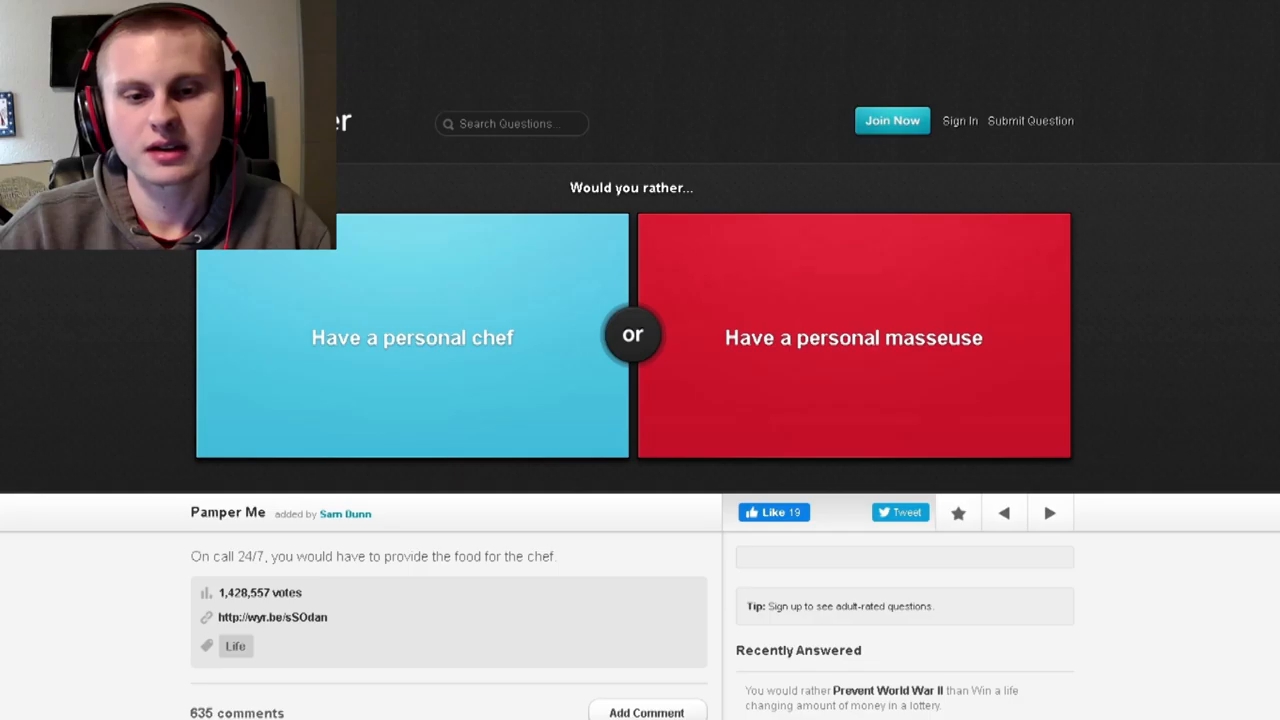
# - Vote on the personal chef question, advance, and choose facing your biggest fear monthly
pyautogui.click(414, 337)
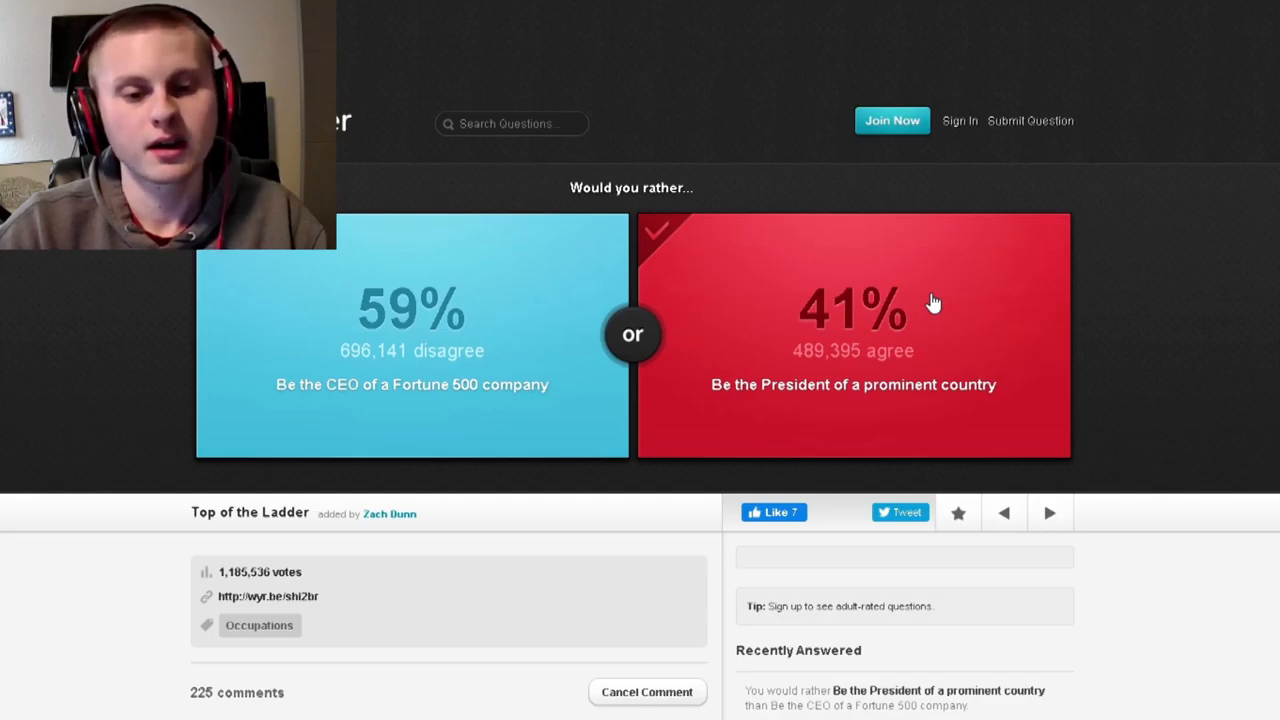
pyautogui.click(1050, 513)
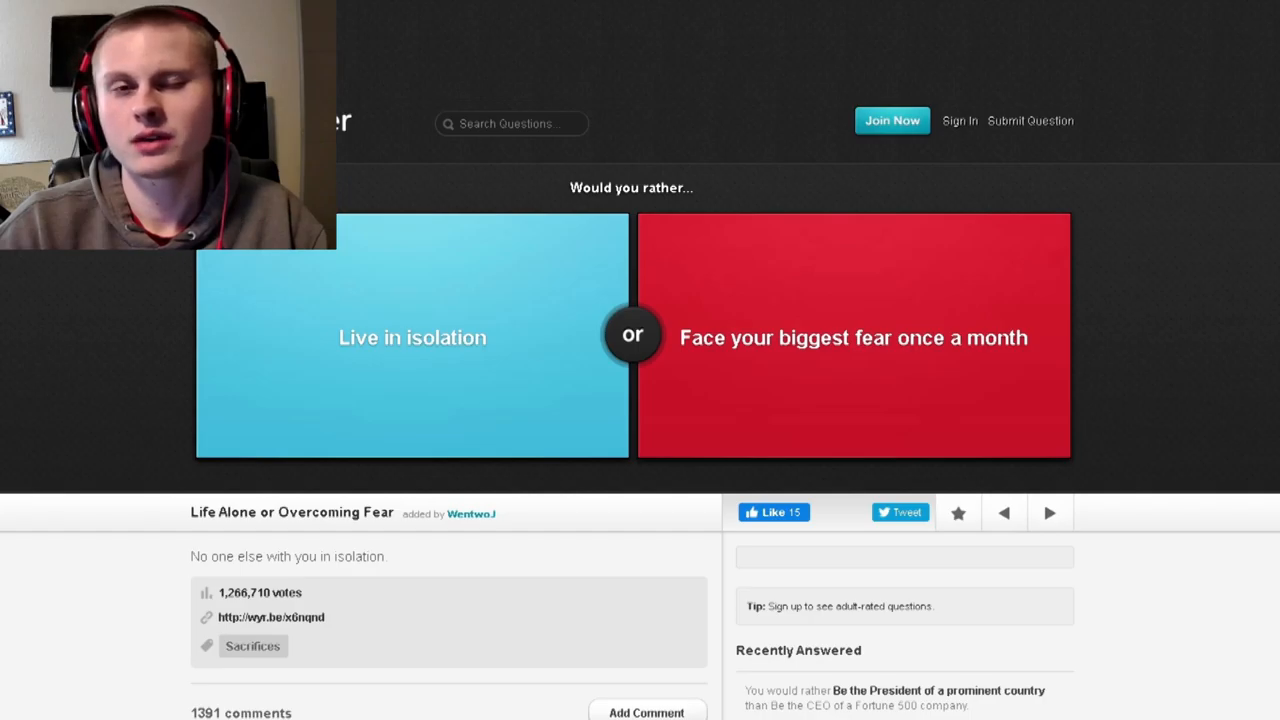
pyautogui.click(853, 337)
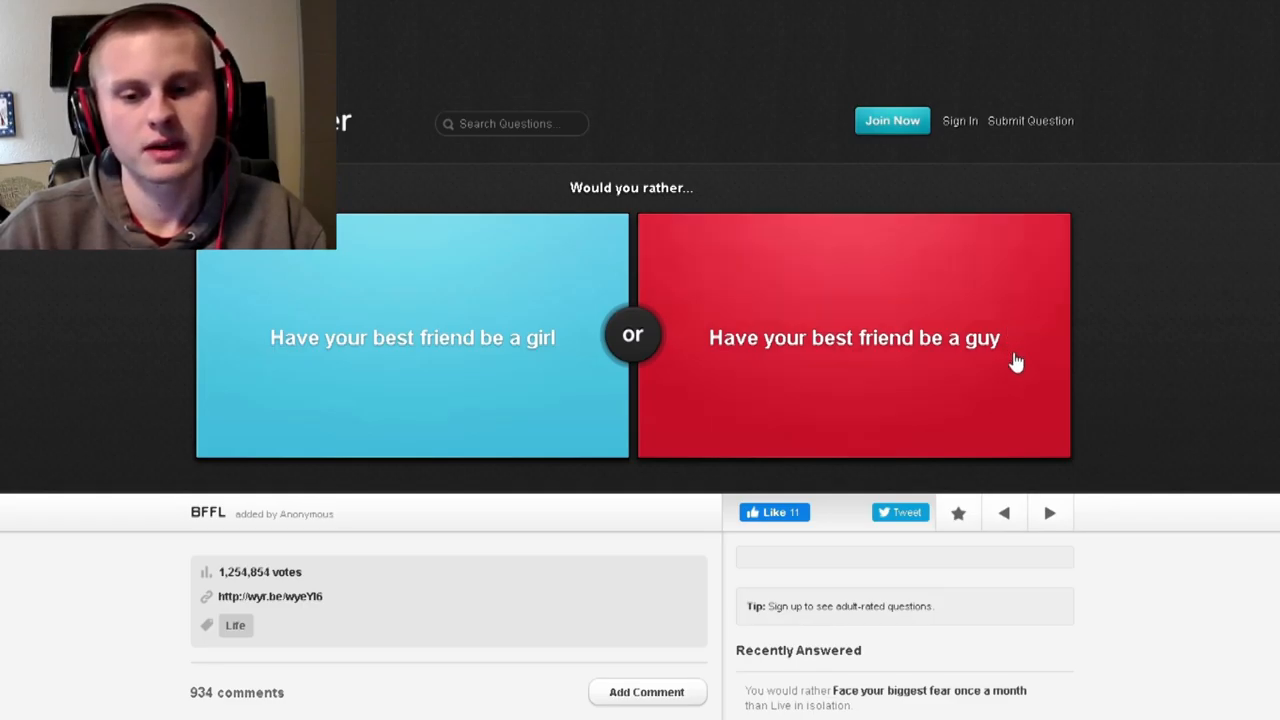
# - Pick best friend a guy, dying slowly with little pain, and getting paid to read books
pyautogui.click(853, 337)
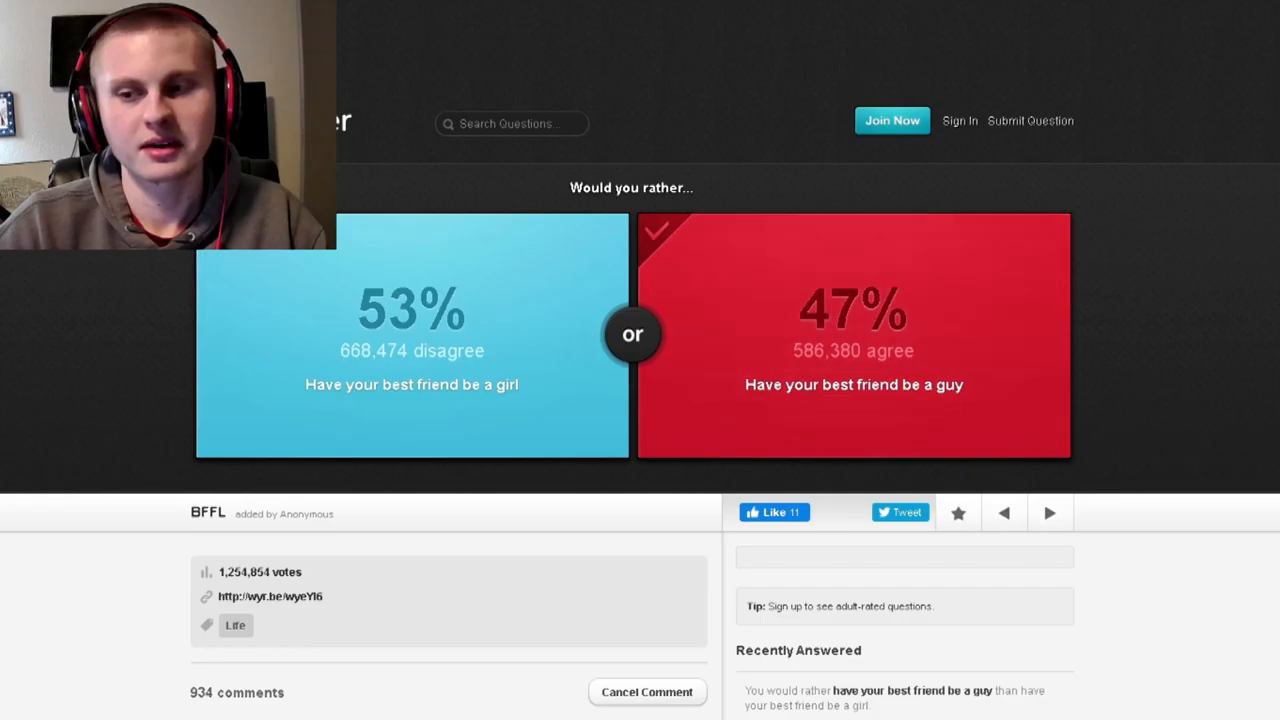
pyautogui.moveTo(465, 360)
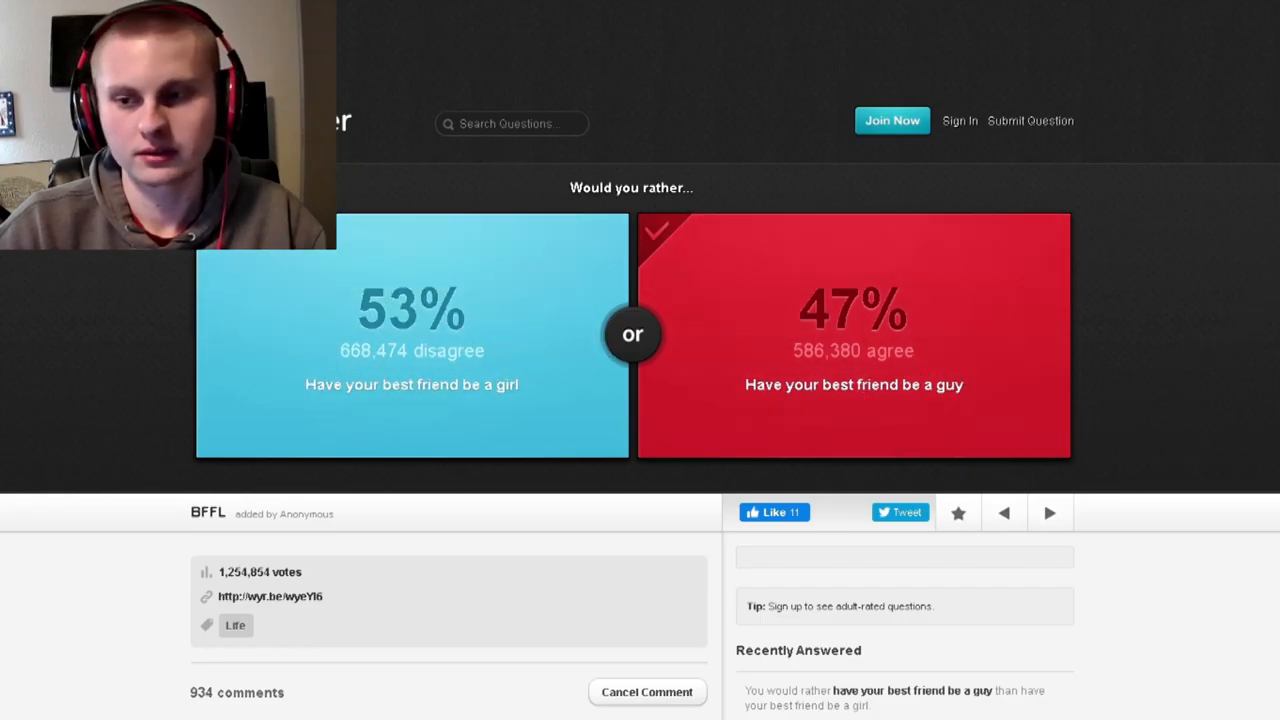
pyautogui.click(1050, 513)
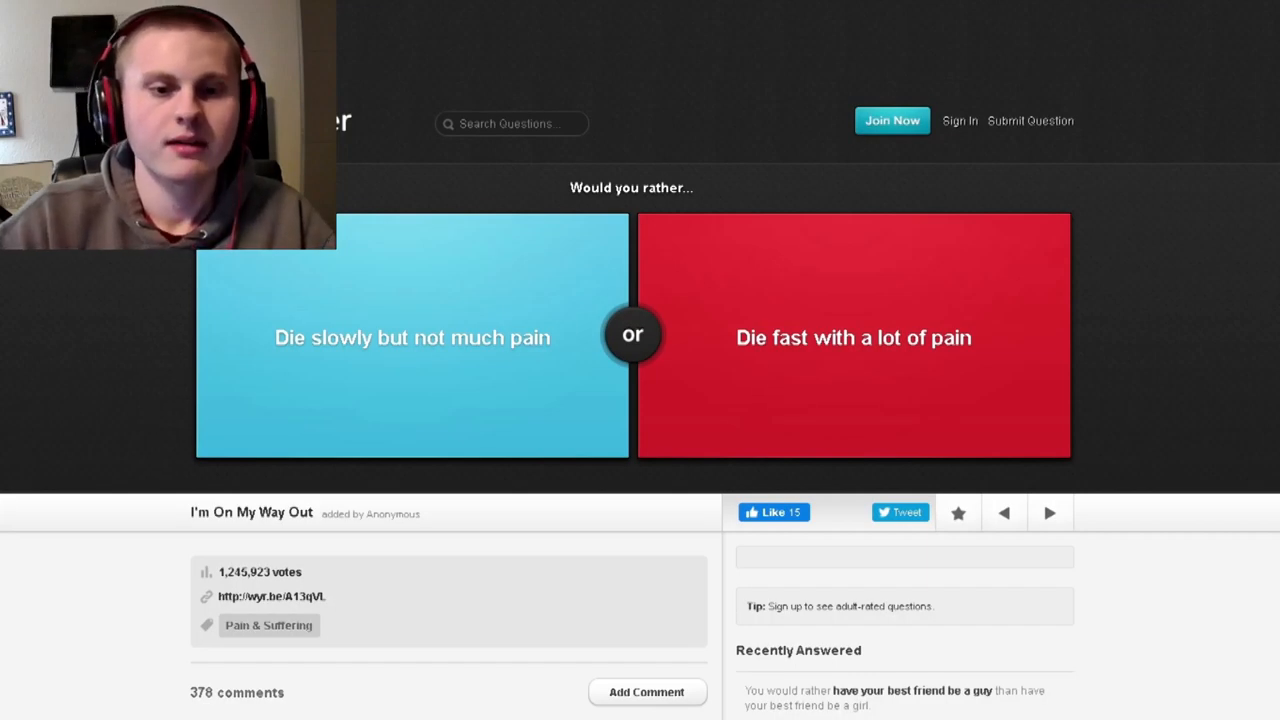
pyautogui.click(411, 337)
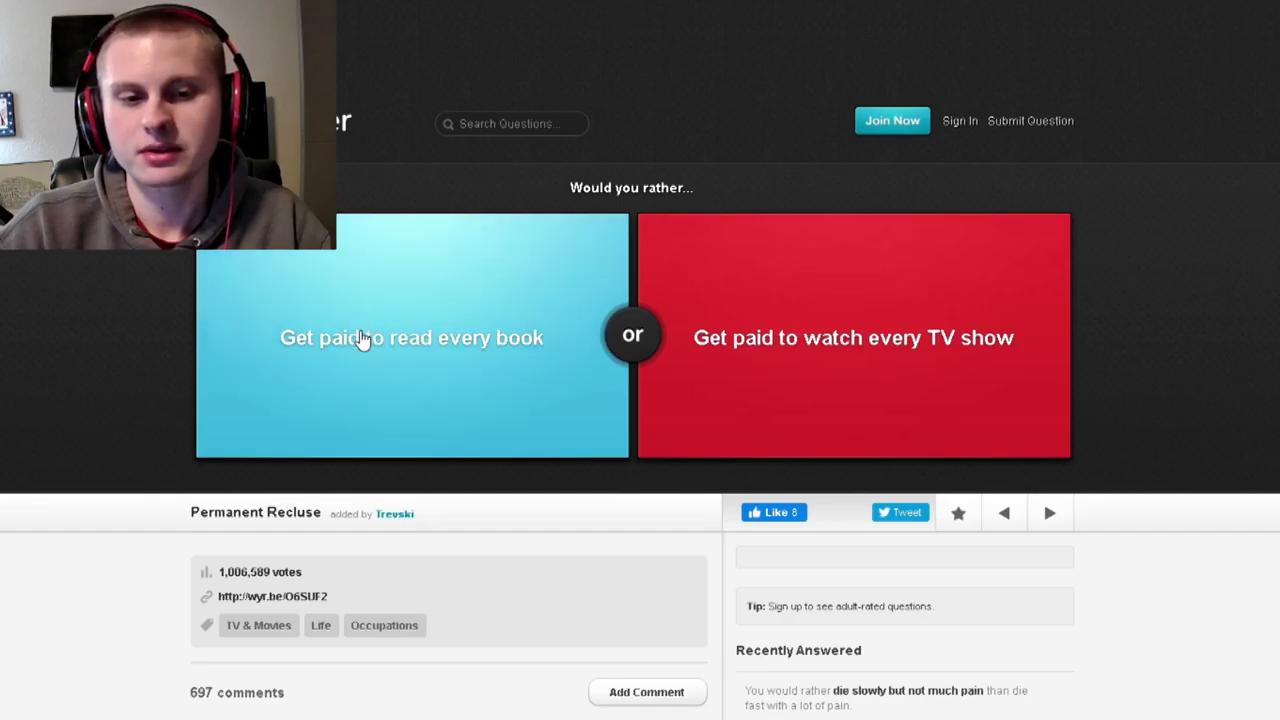
pyautogui.click(411, 337)
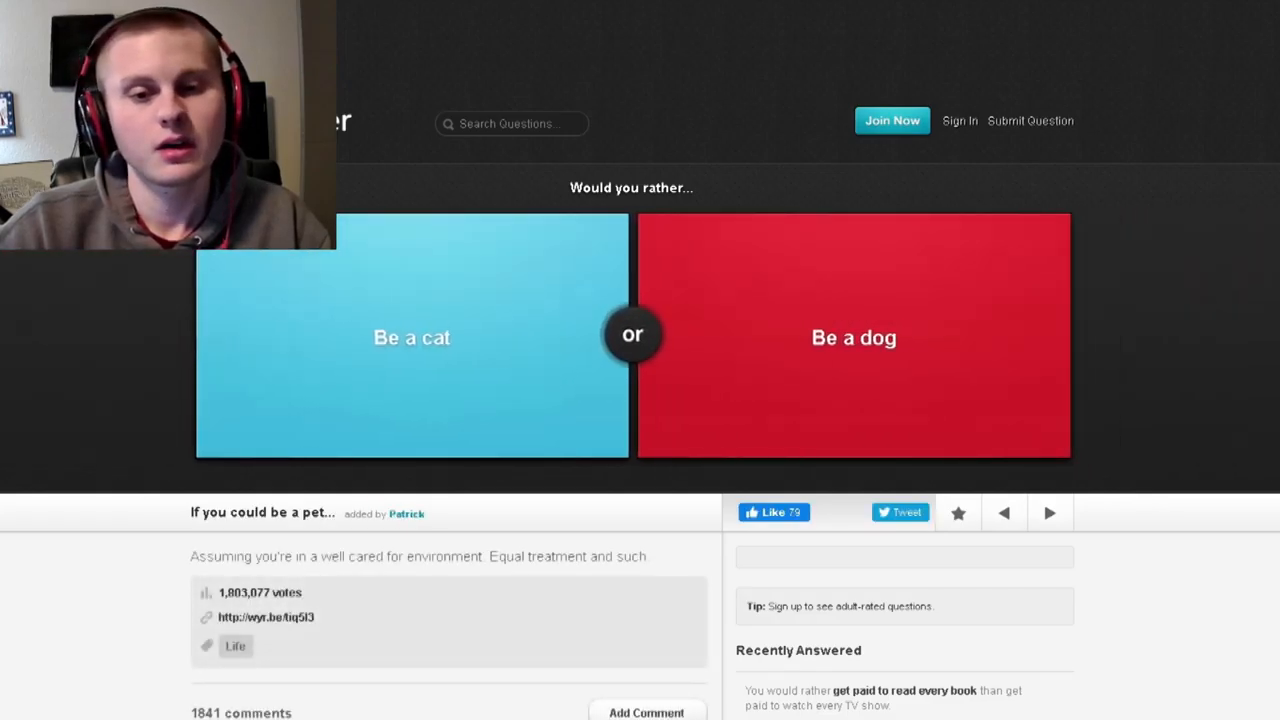
# - Pick Be a dog, the Tabasco Sauce shot, and Go everywhere barefoot
pyautogui.click(854, 337)
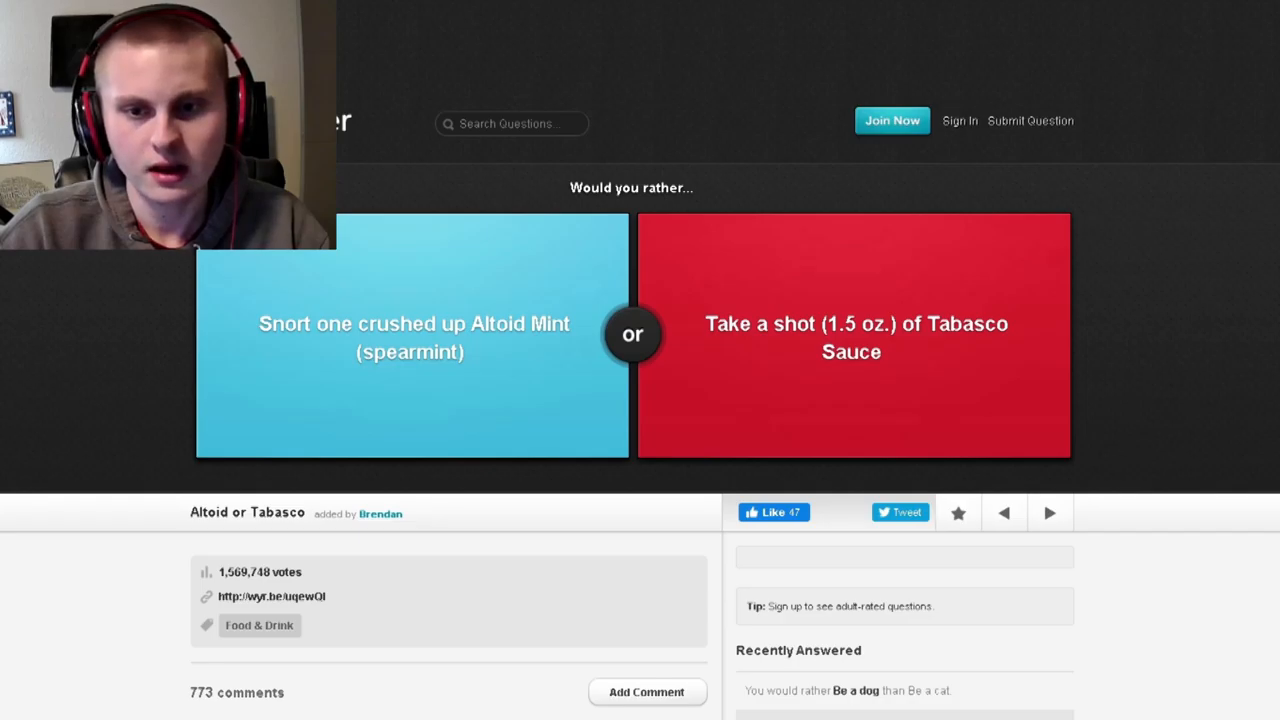
pyautogui.click(858, 338)
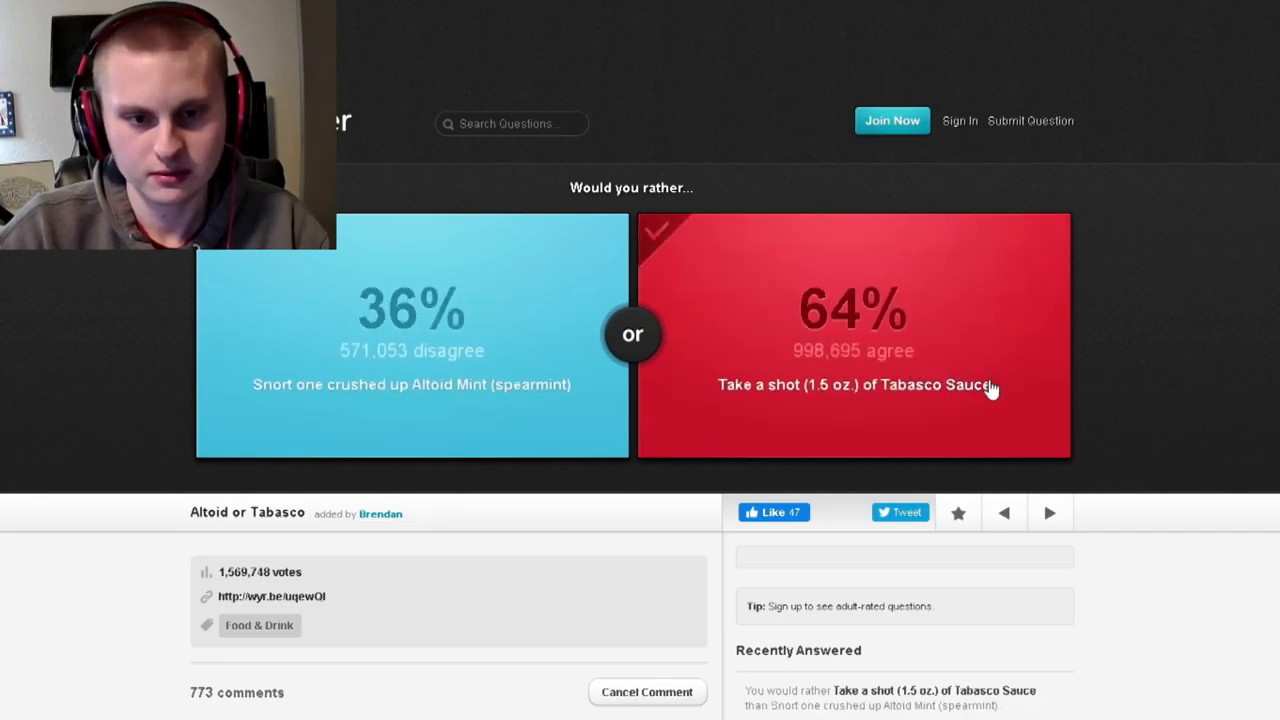
pyautogui.moveTo(511, 405)
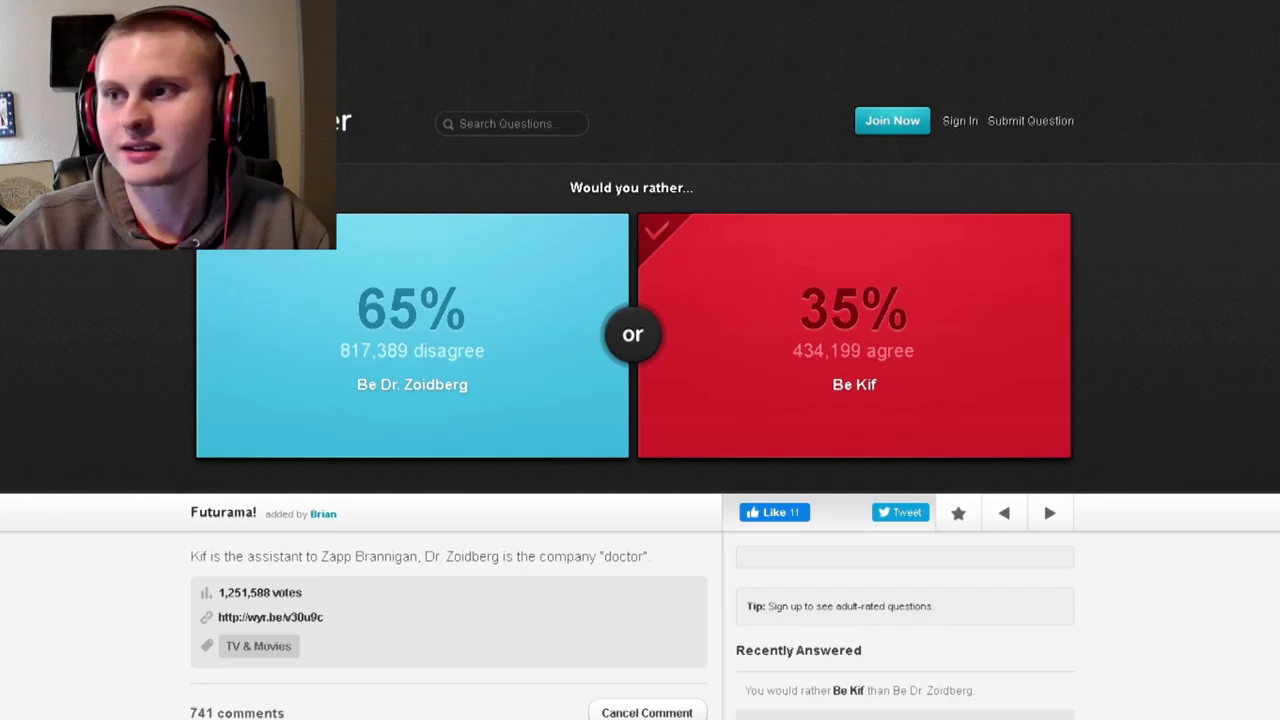
pyautogui.moveTo(1078, 397)
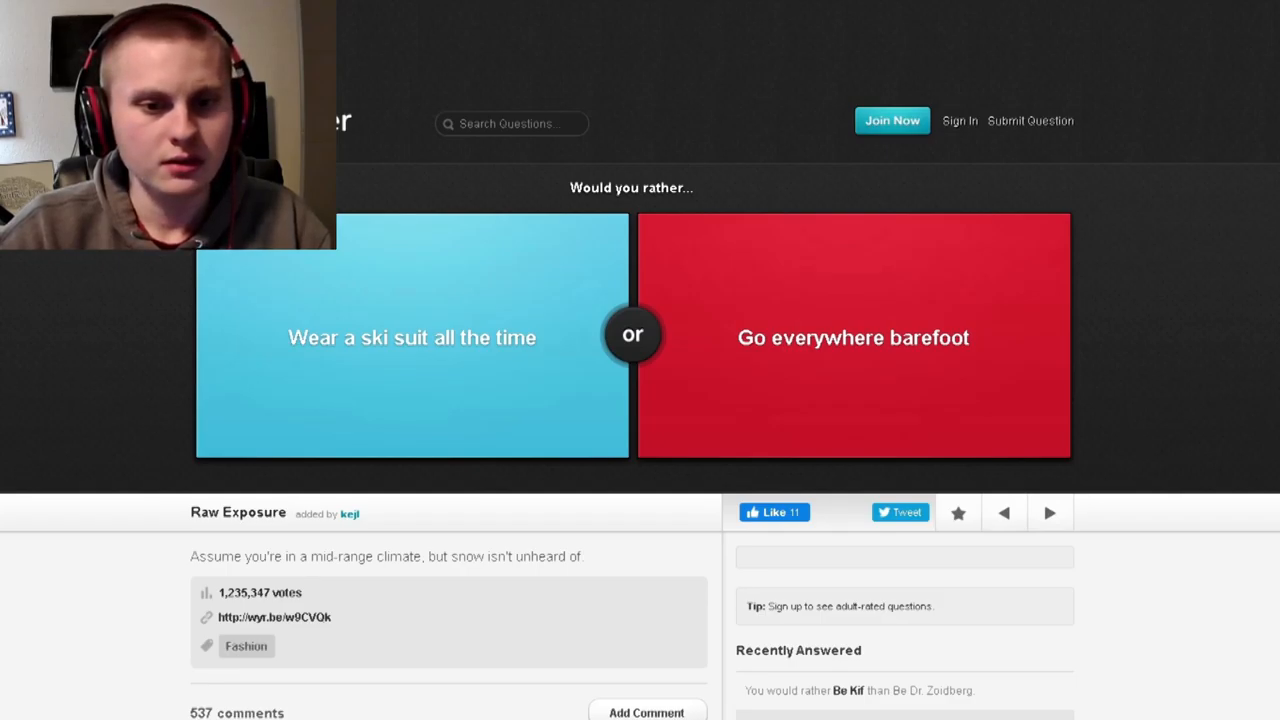
pyautogui.moveTo(865, 401)
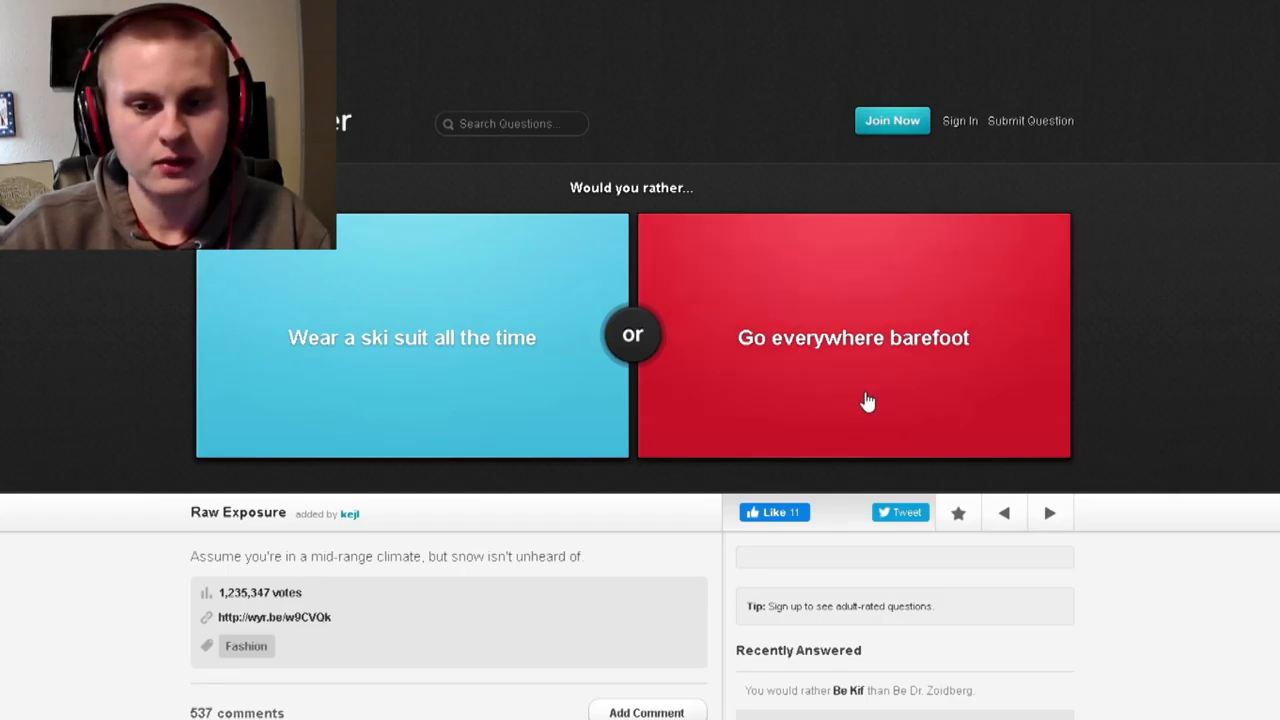
pyautogui.click(864, 400)
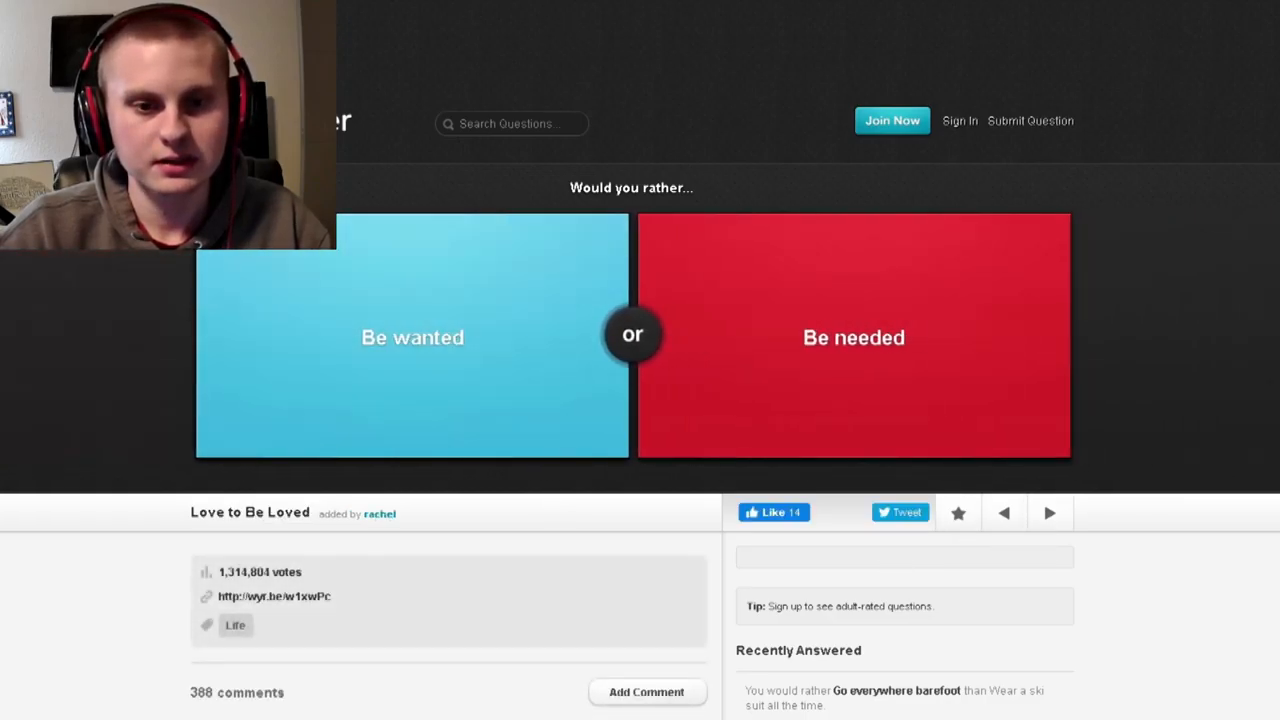
# - Choose Be needed, Be killed by Jason, then the comfortable bed someone died in
pyautogui.click(853, 337)
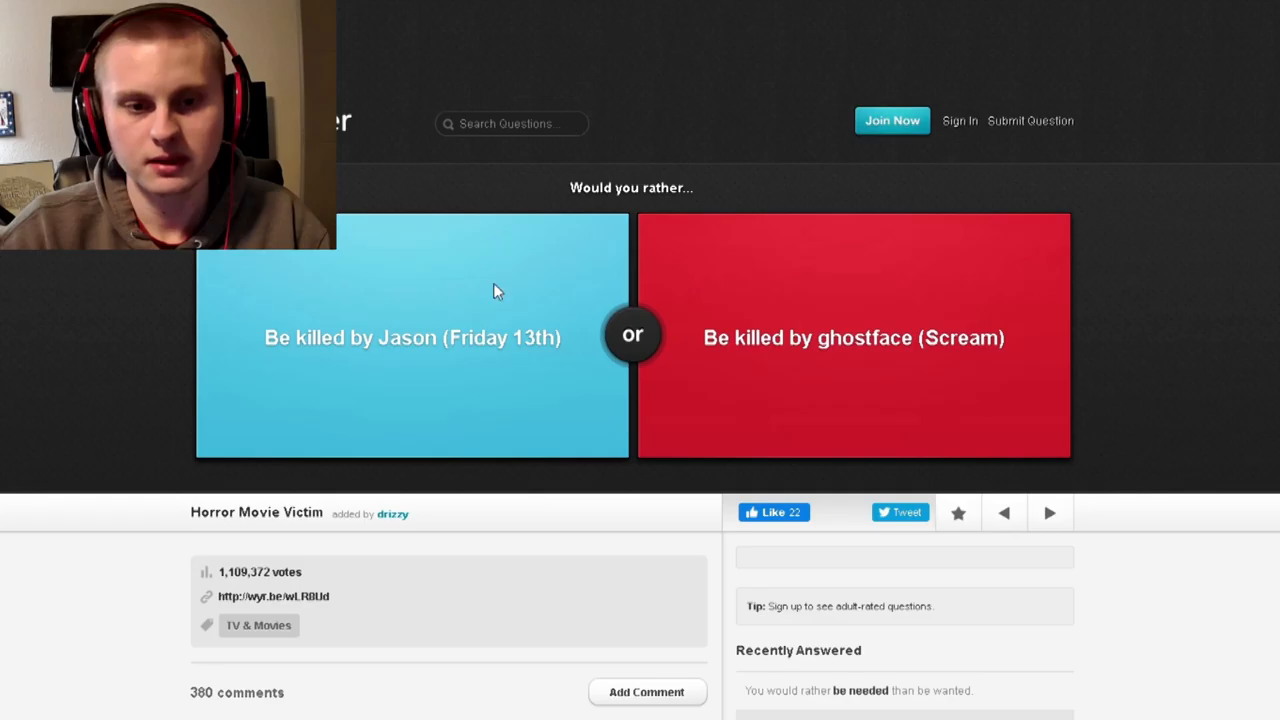
pyautogui.click(411, 340)
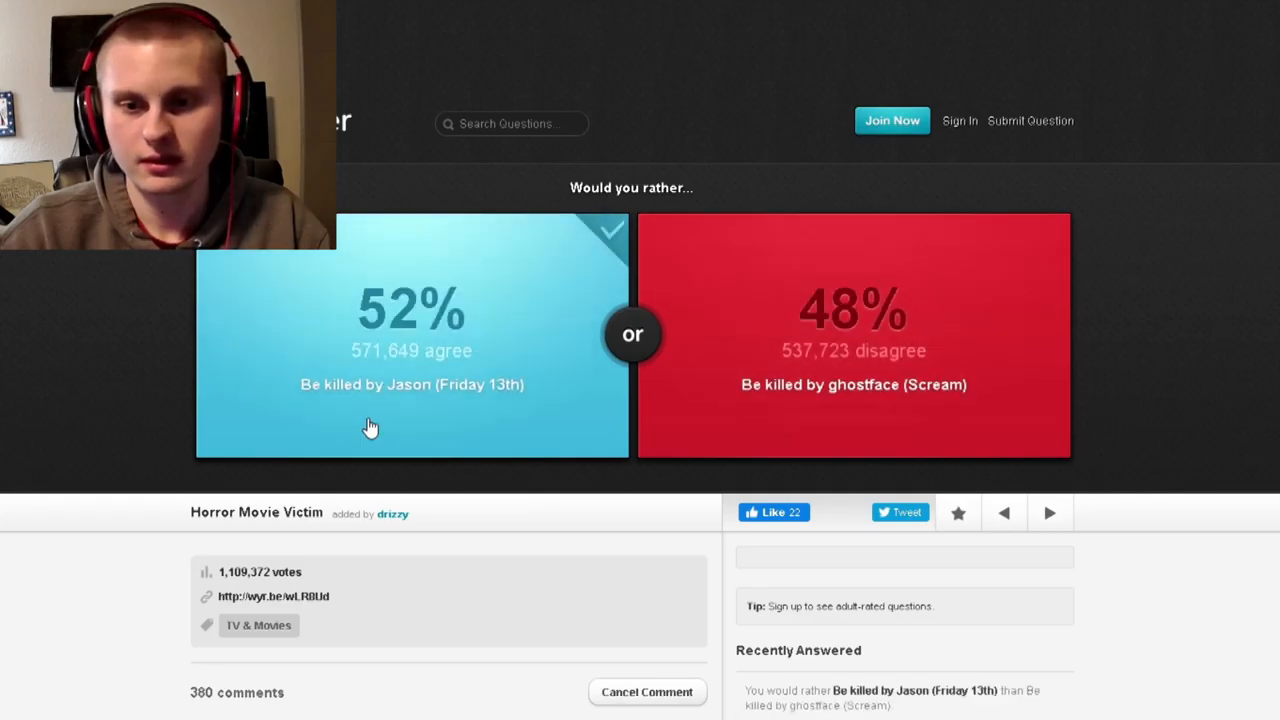
pyautogui.moveTo(378, 378)
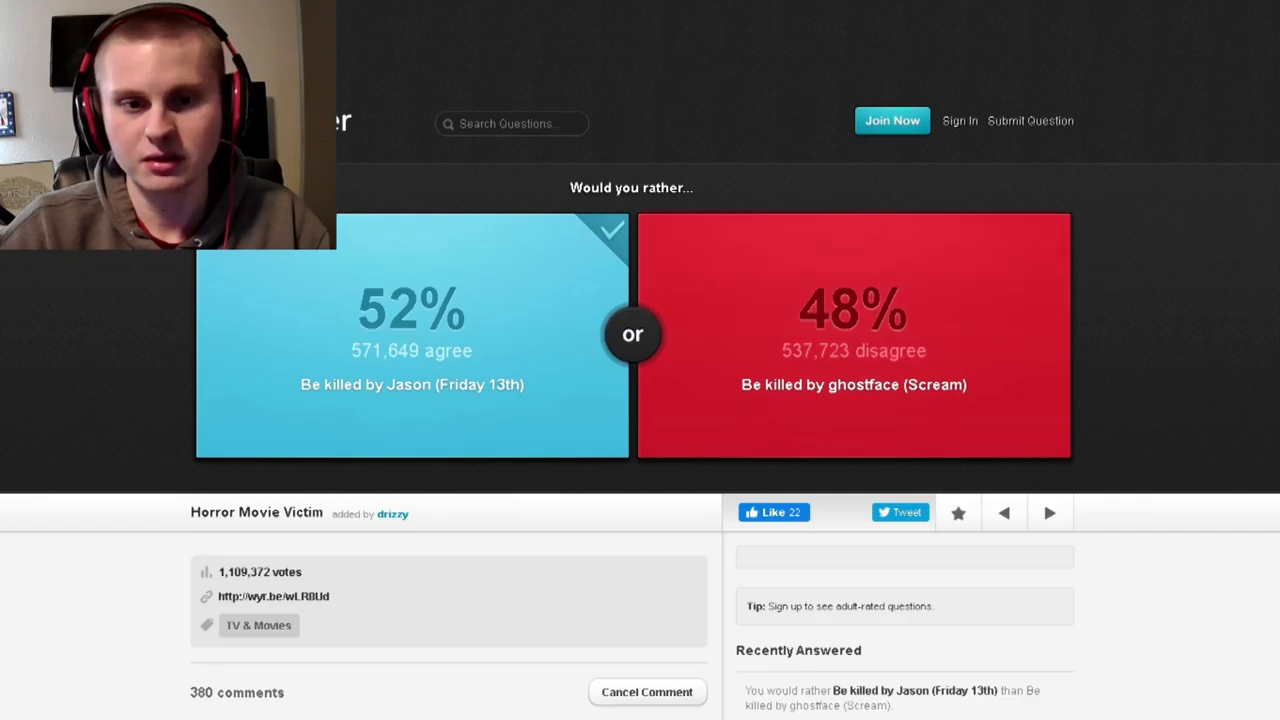
pyautogui.click(1049, 512)
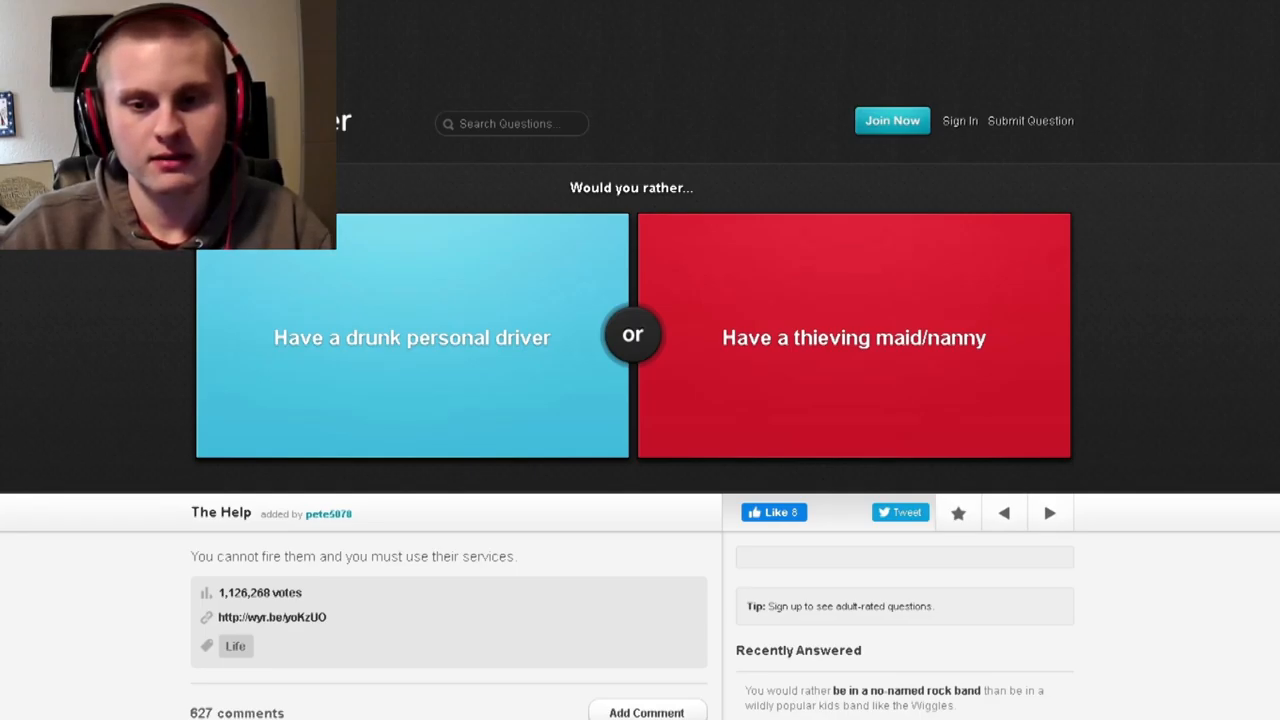
pyautogui.moveTo(448, 357)
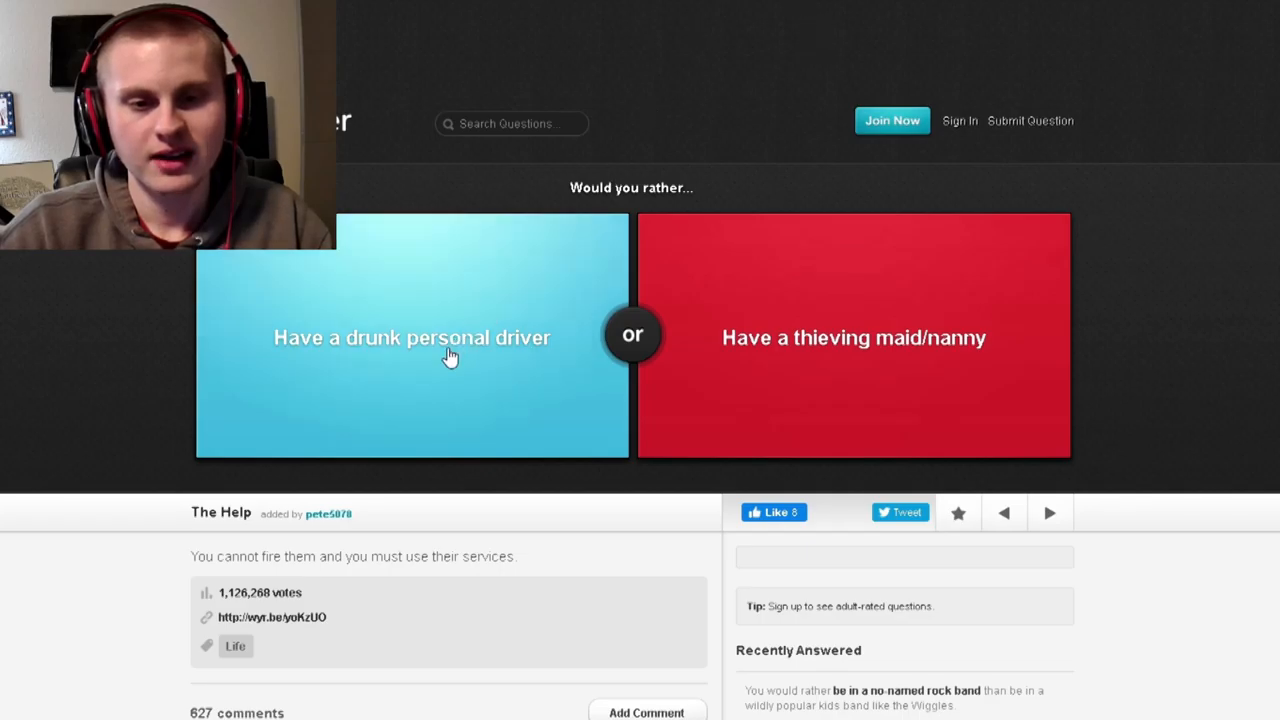
pyautogui.moveTo(783, 394)
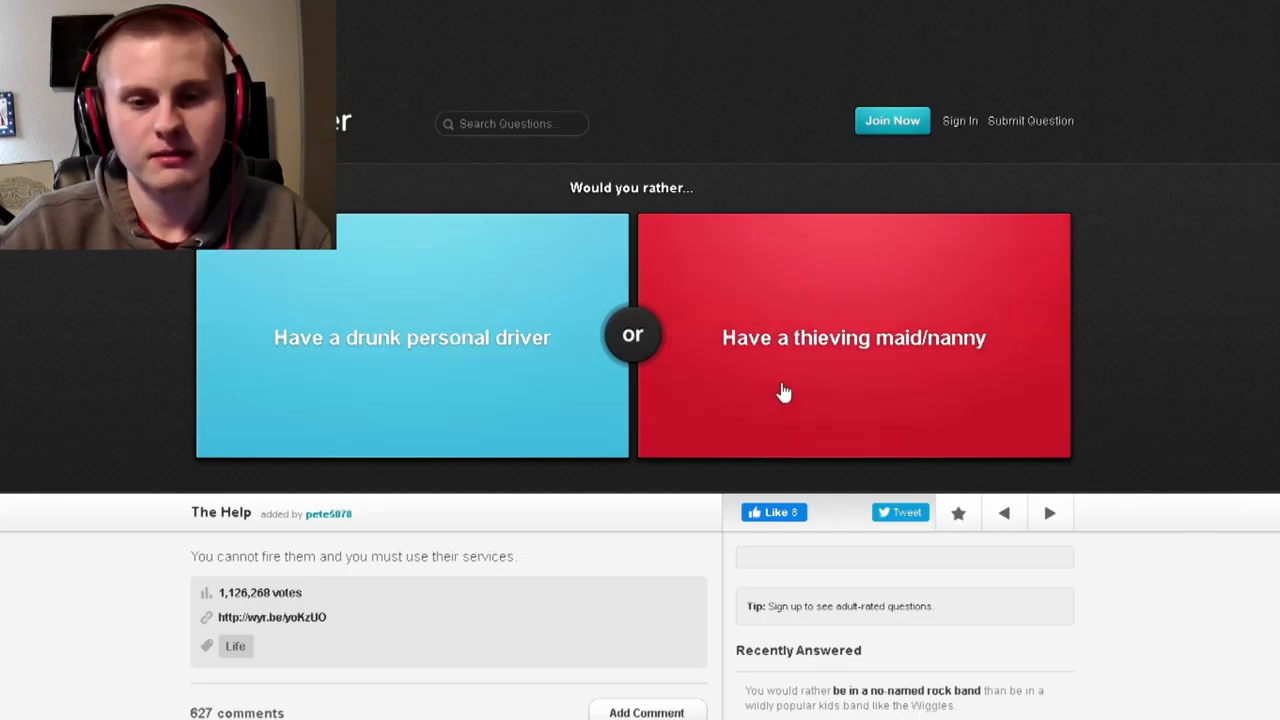
pyautogui.moveTo(928, 370)
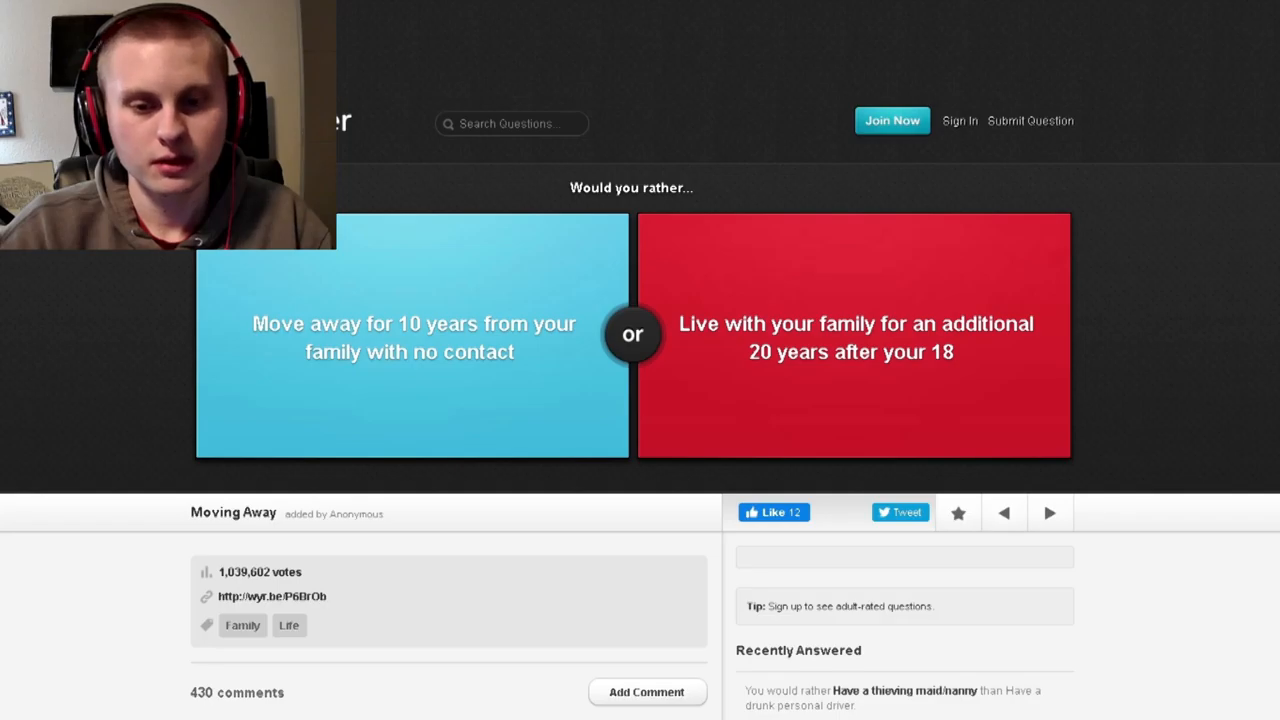
pyautogui.moveTo(487, 440)
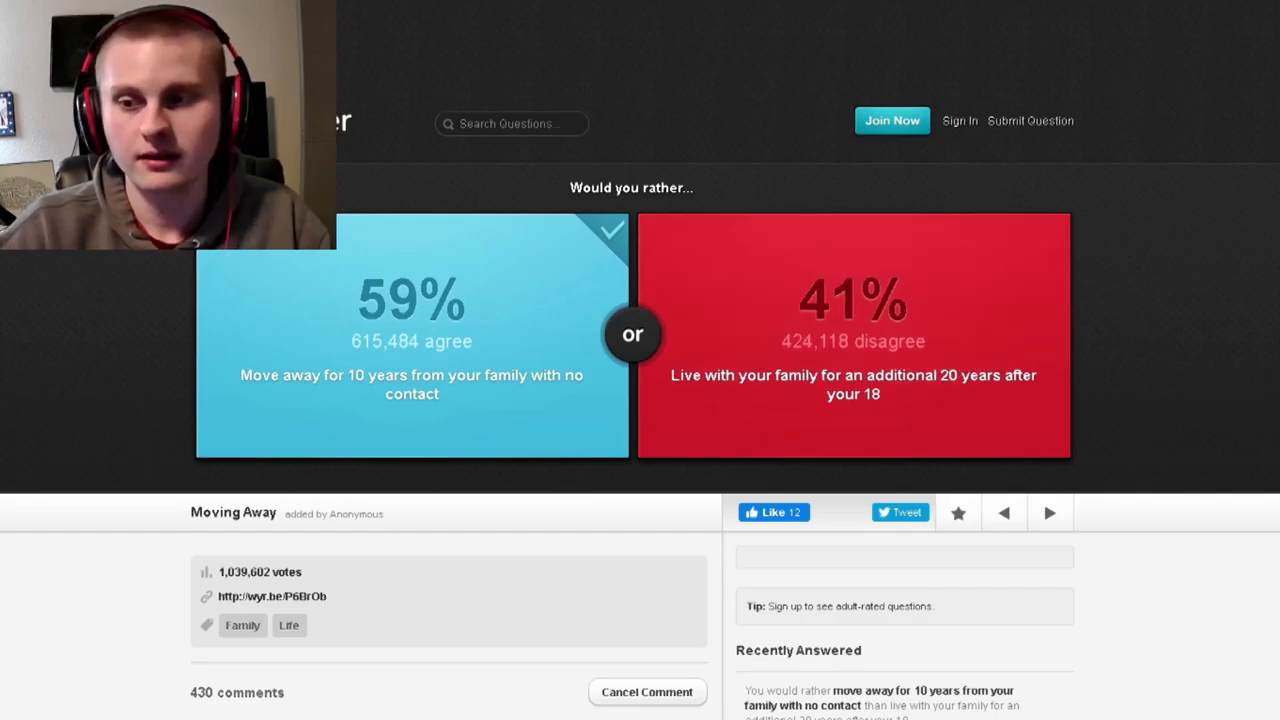
pyautogui.click(1050, 513)
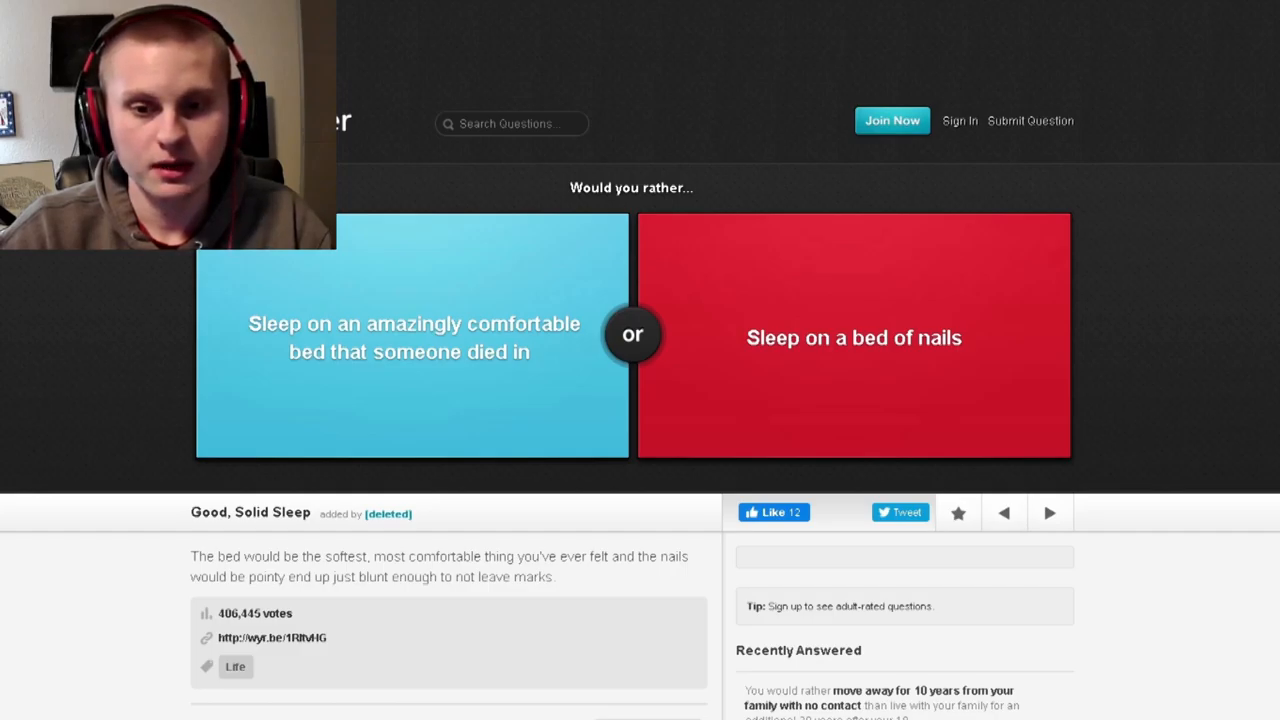
pyautogui.click(436, 337)
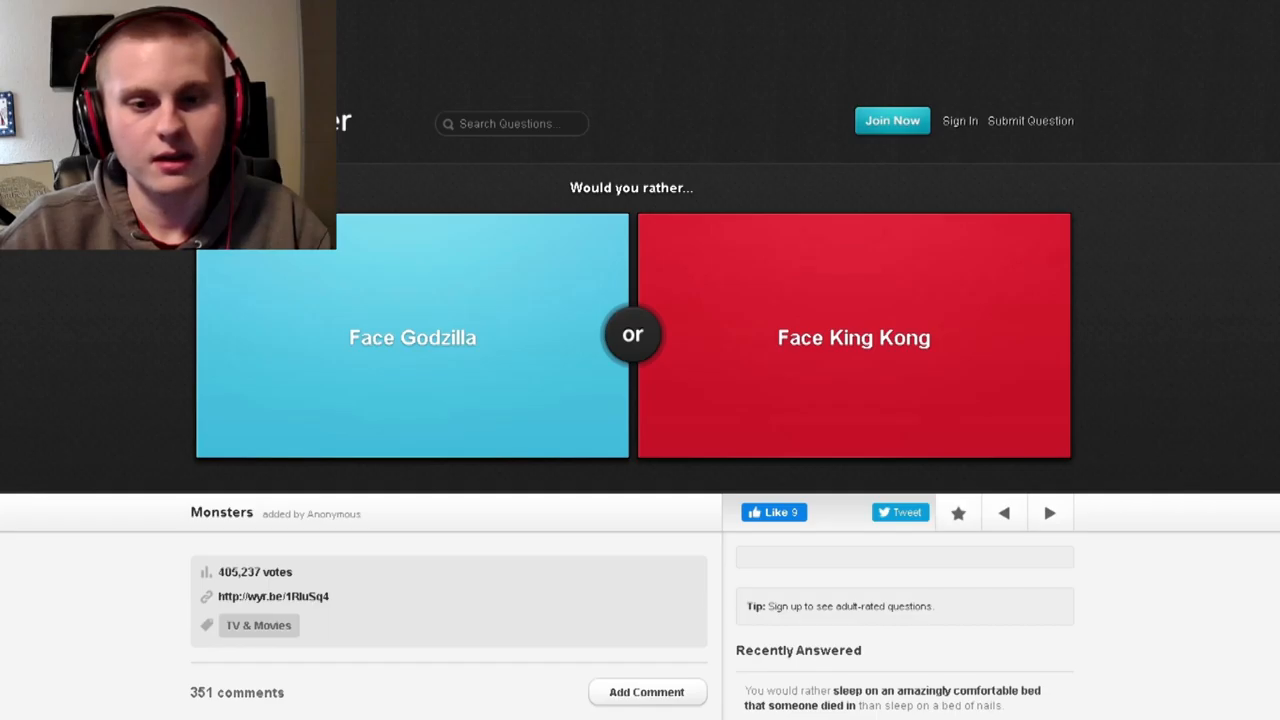
pyautogui.moveTo(817, 298)
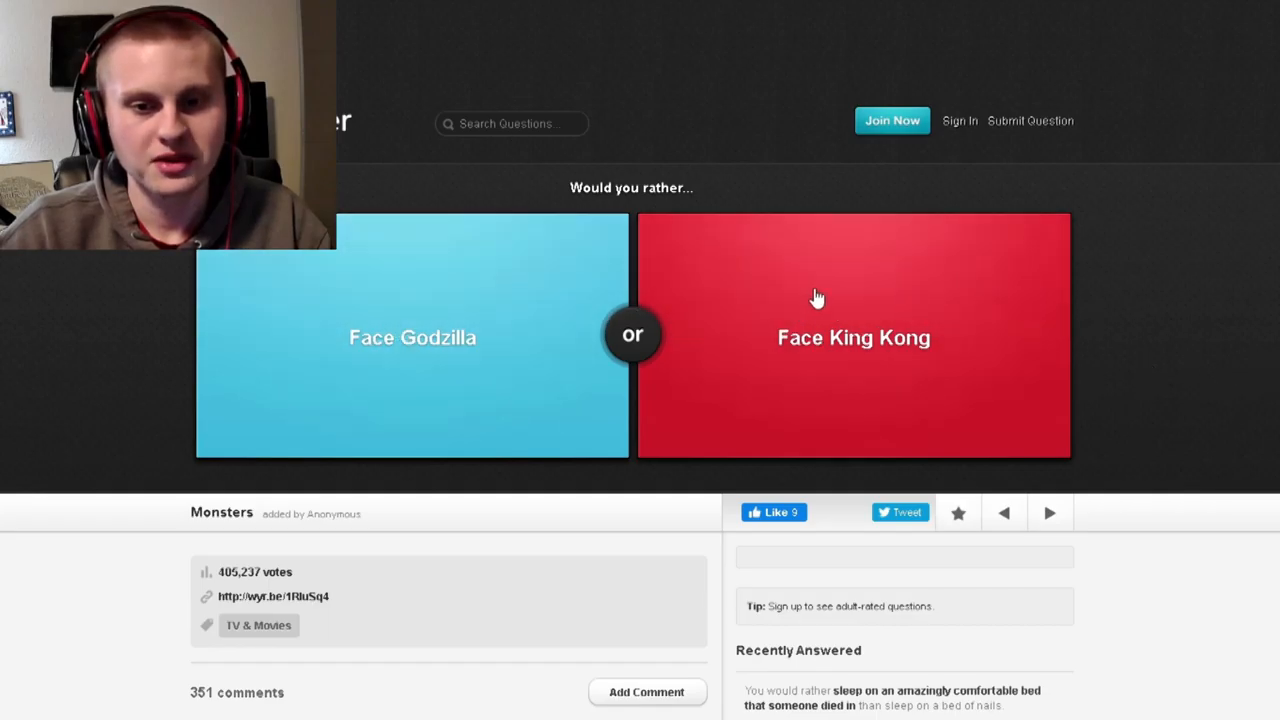
pyautogui.moveTo(258, 308)
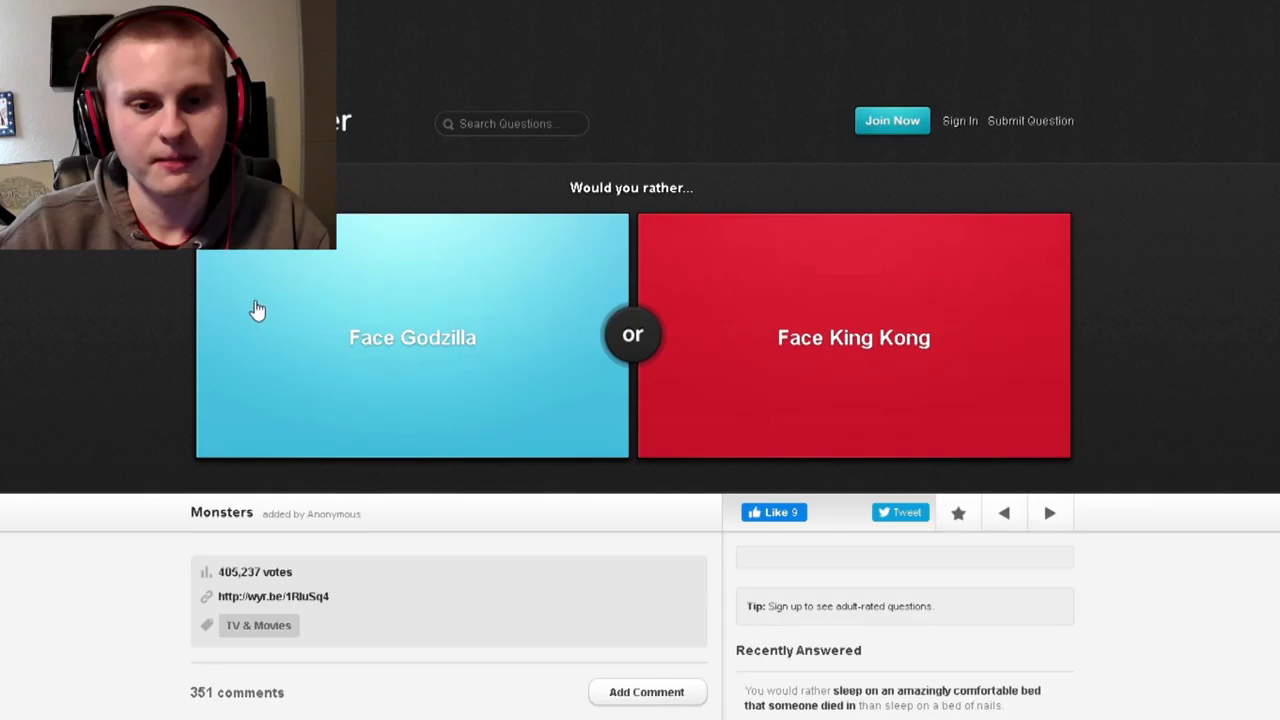
pyautogui.moveTo(251, 316)
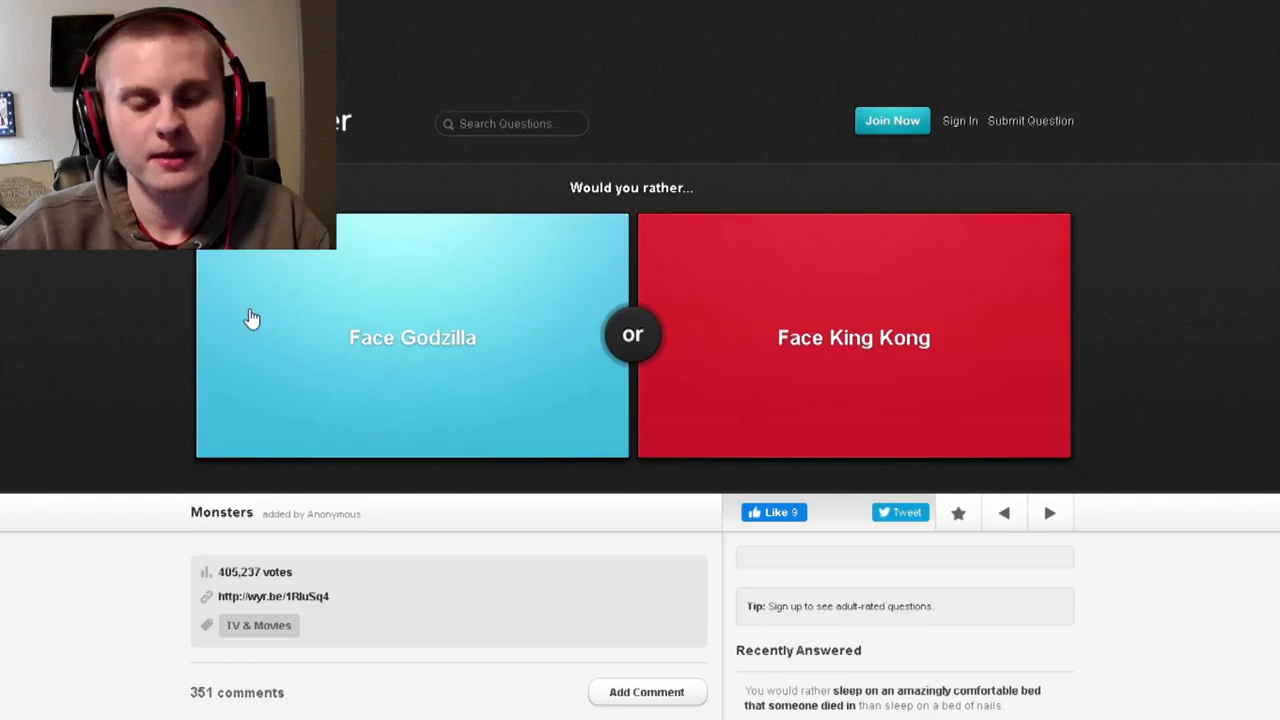
pyautogui.moveTo(308, 329)
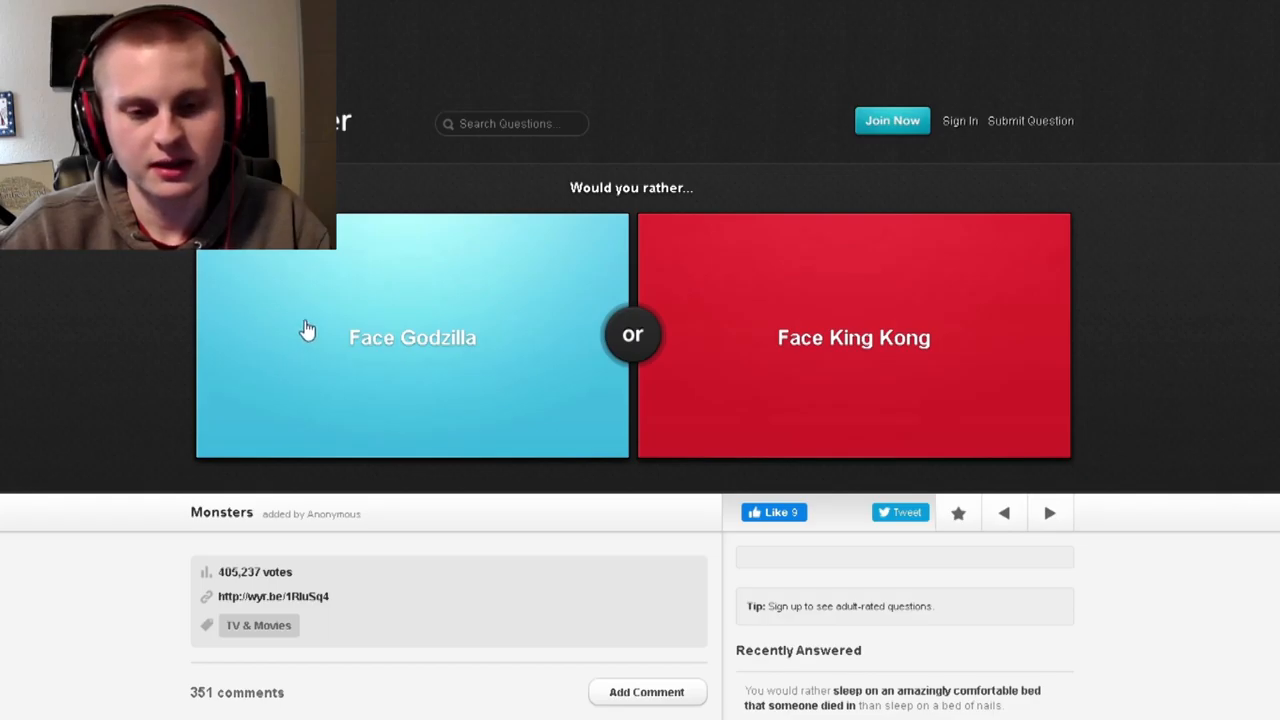
# - Choose to face Godzilla
pyautogui.click(411, 337)
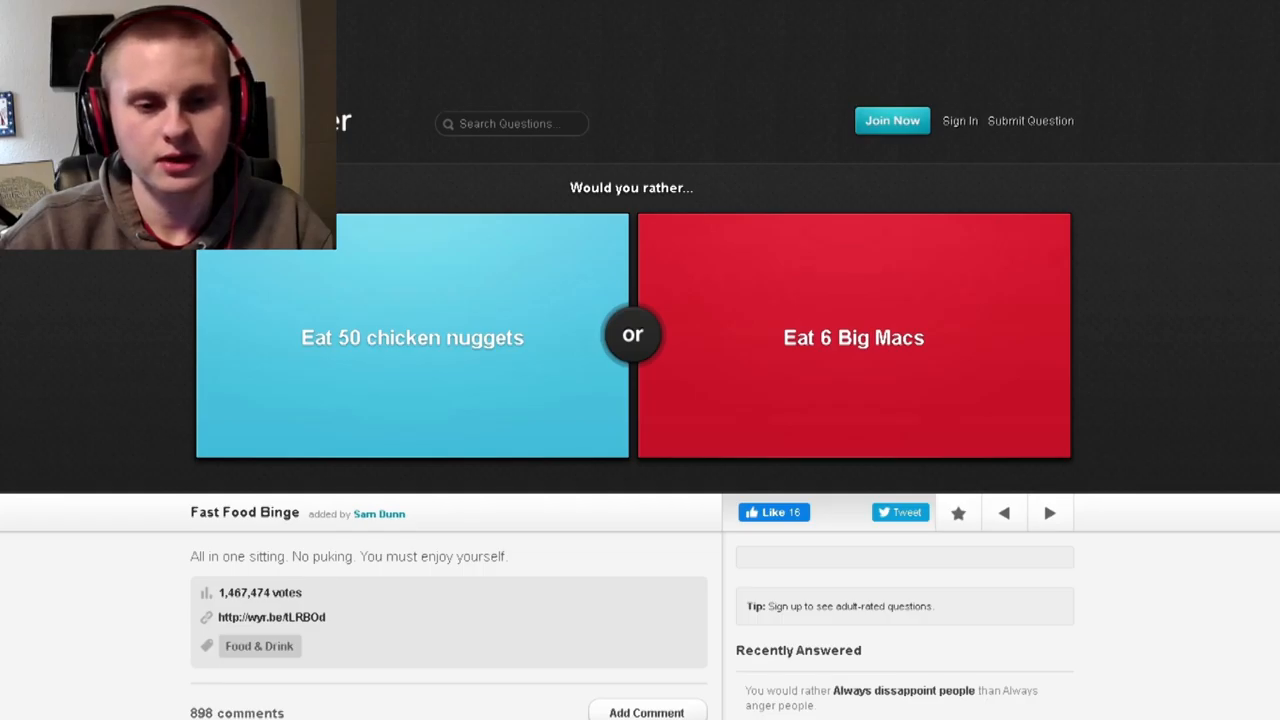
# - Vote for eating 50 chicken nuggets and reading the Odyssey, advancing after each
pyautogui.click(412, 337)
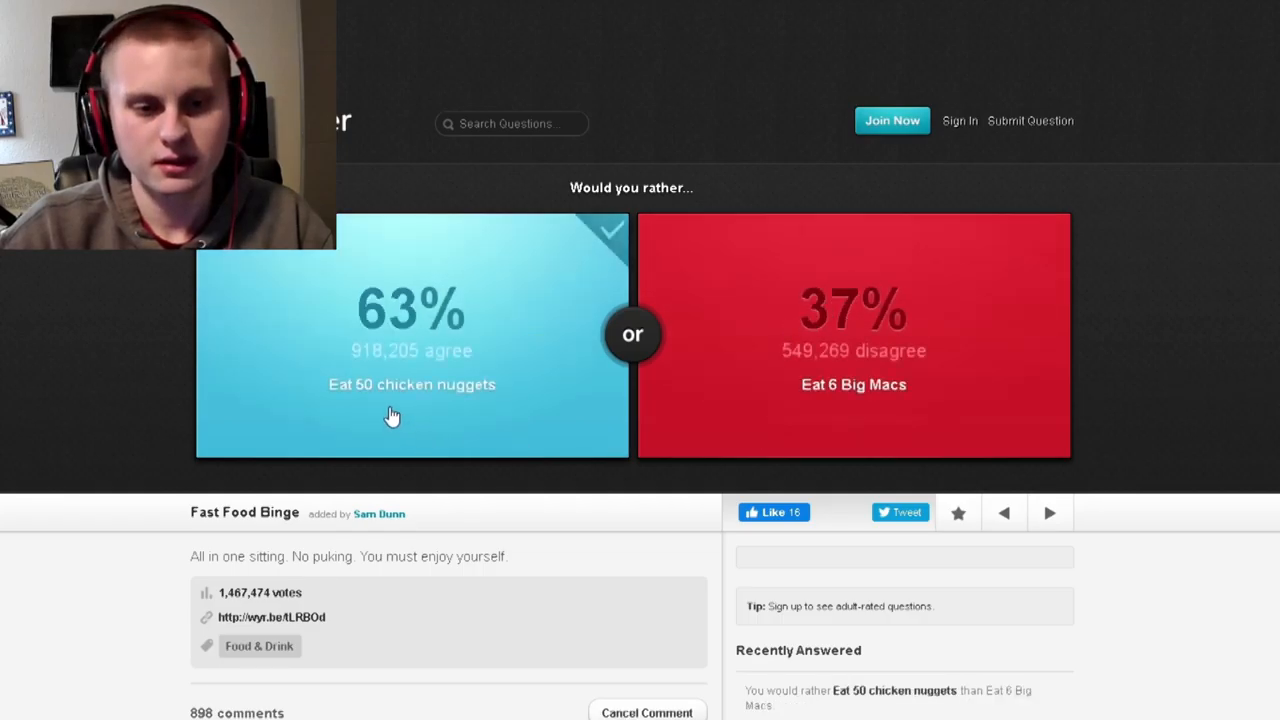
pyautogui.click(1049, 512)
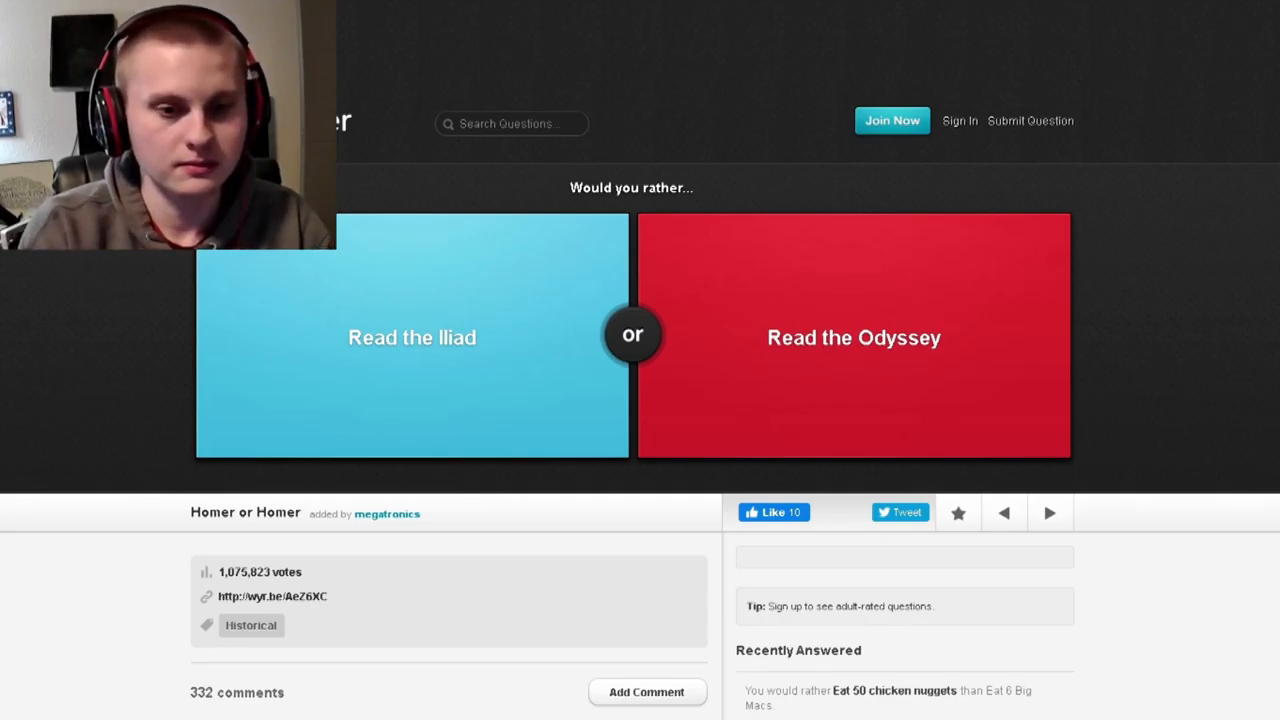
pyautogui.moveTo(1112, 331)
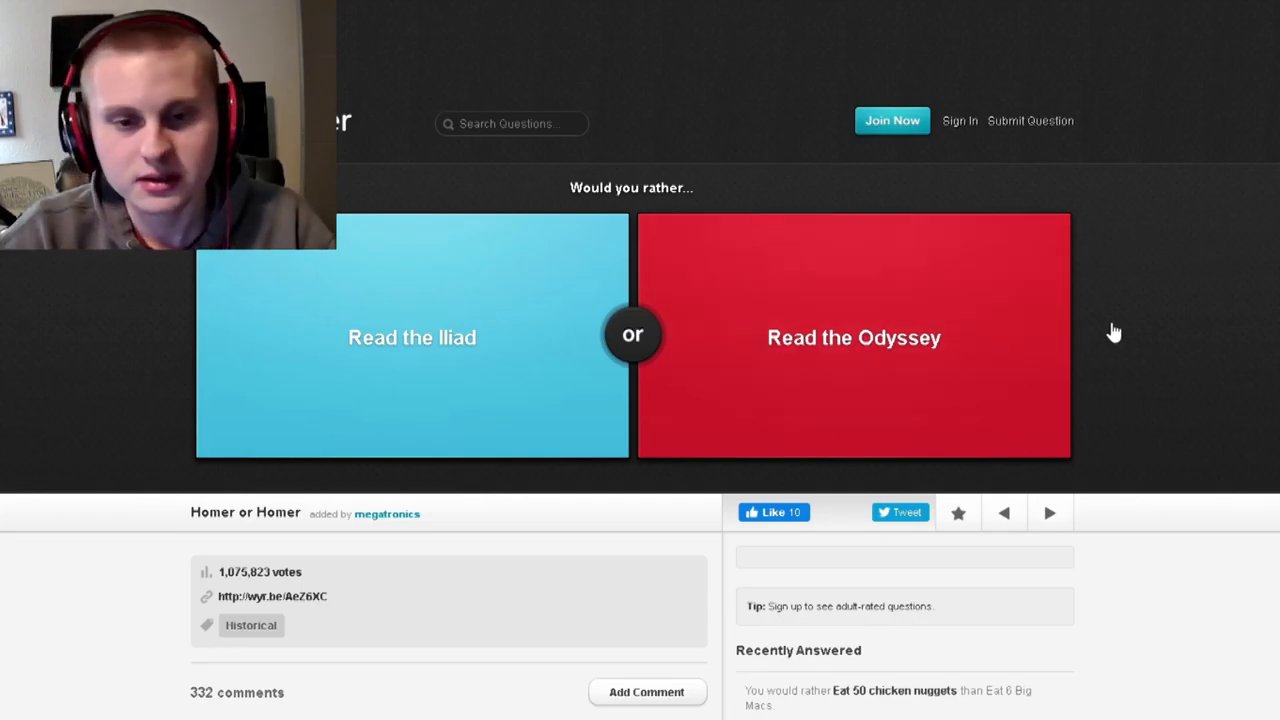
pyautogui.click(853, 337)
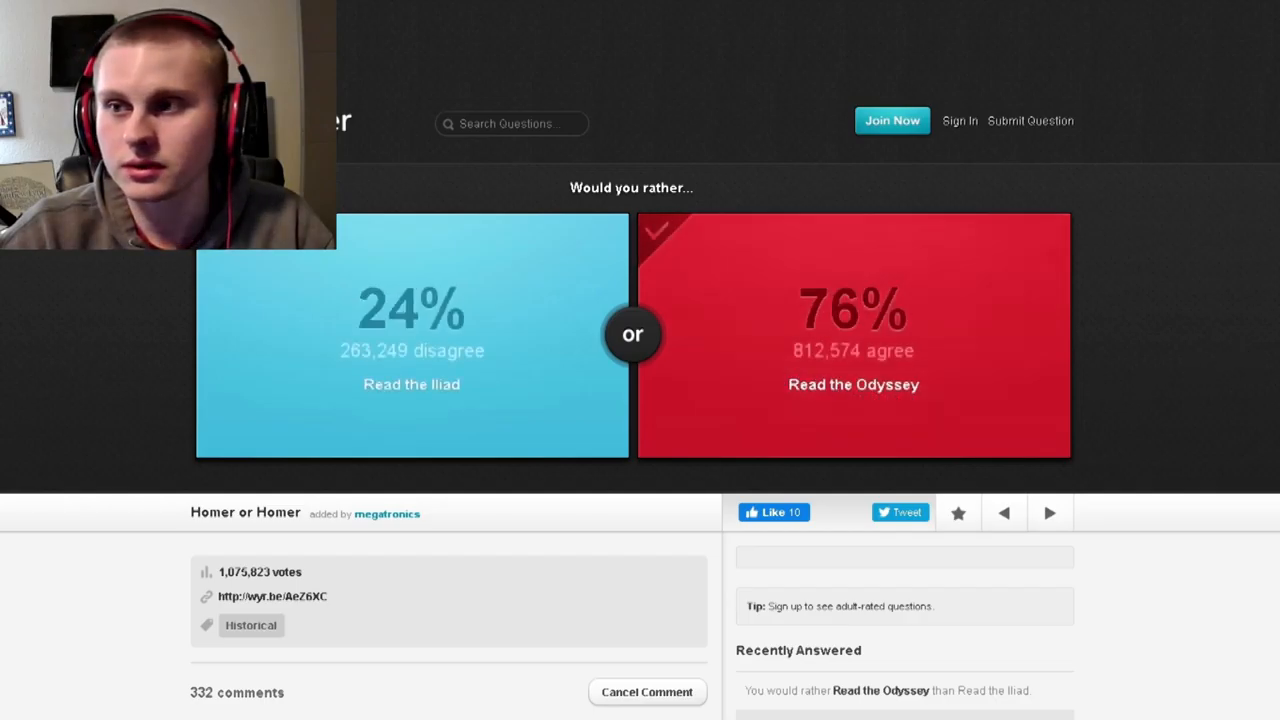
pyautogui.click(1050, 512)
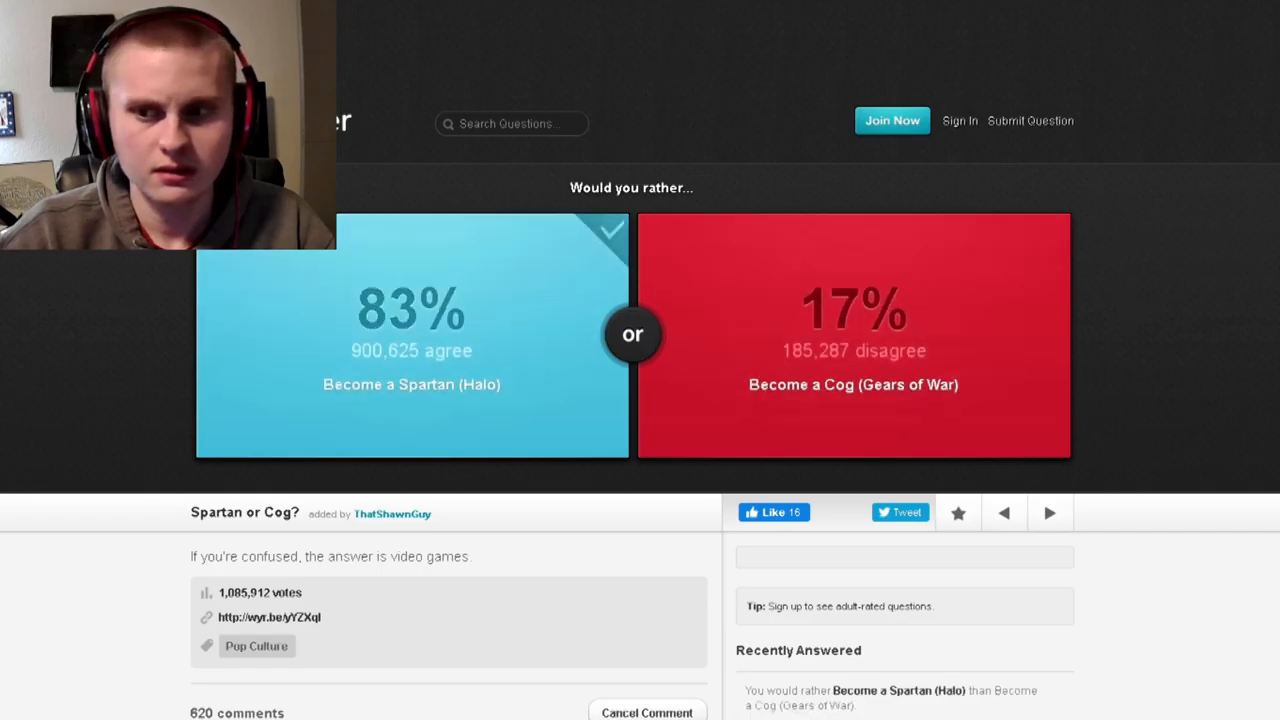
pyautogui.moveTo(435, 404)
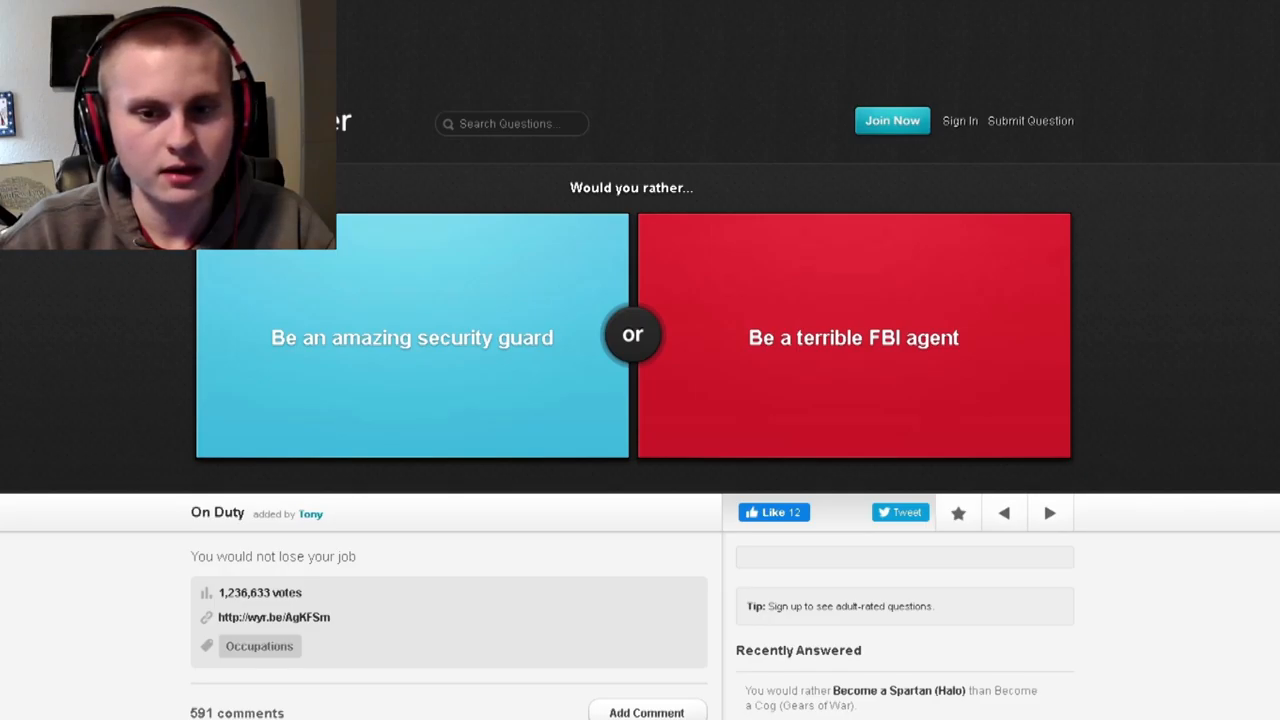
pyautogui.moveTo(913, 366)
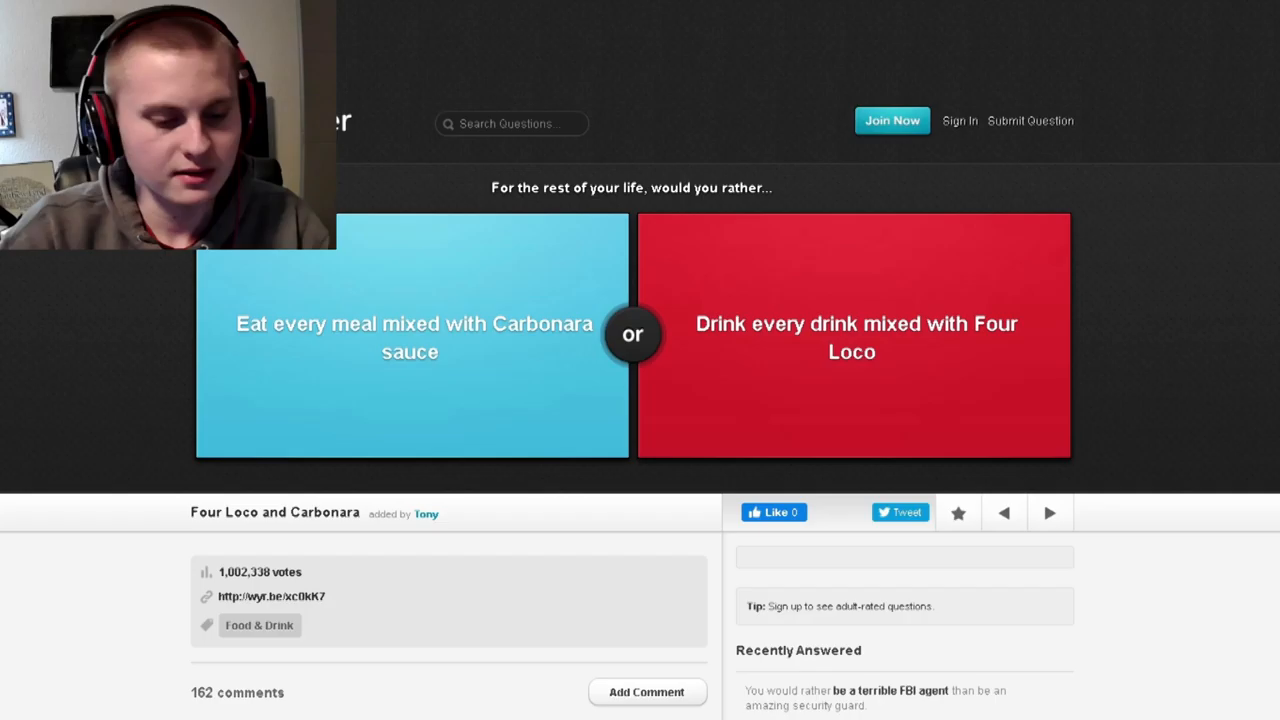
# - Answer the Carbonara or Four Loco question and advance
pyautogui.click(411, 350)
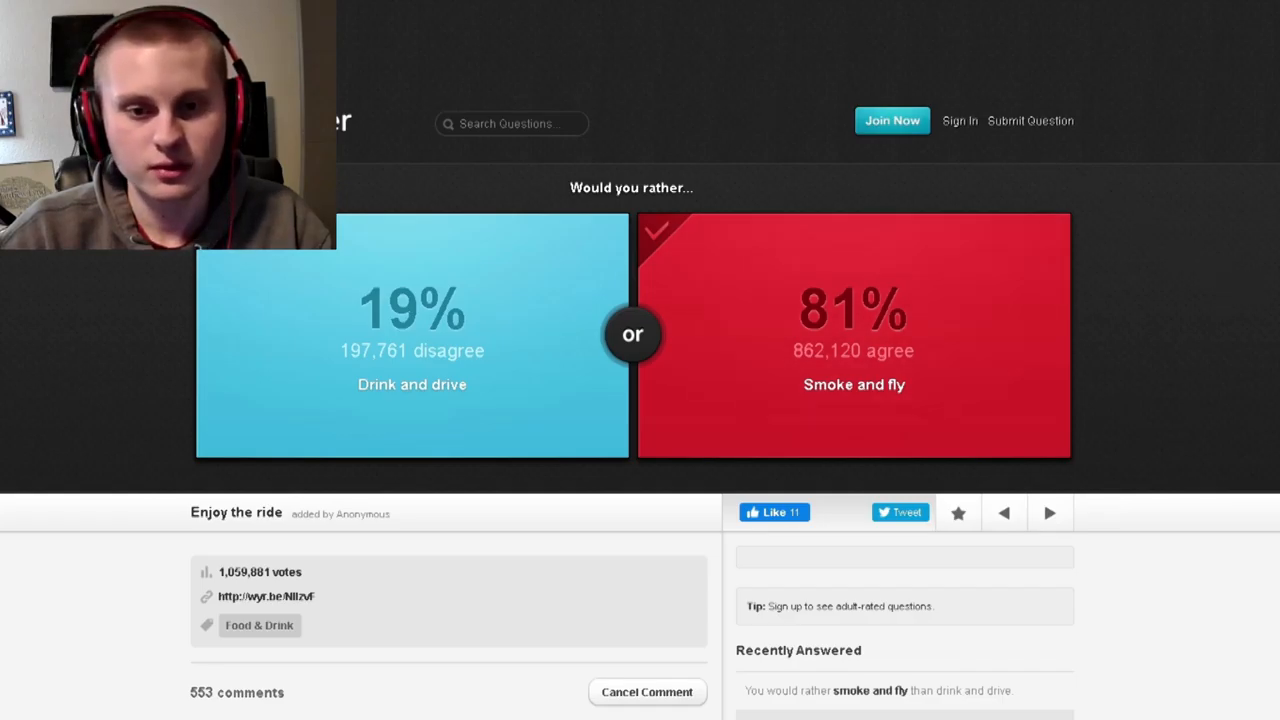
pyautogui.click(1050, 512)
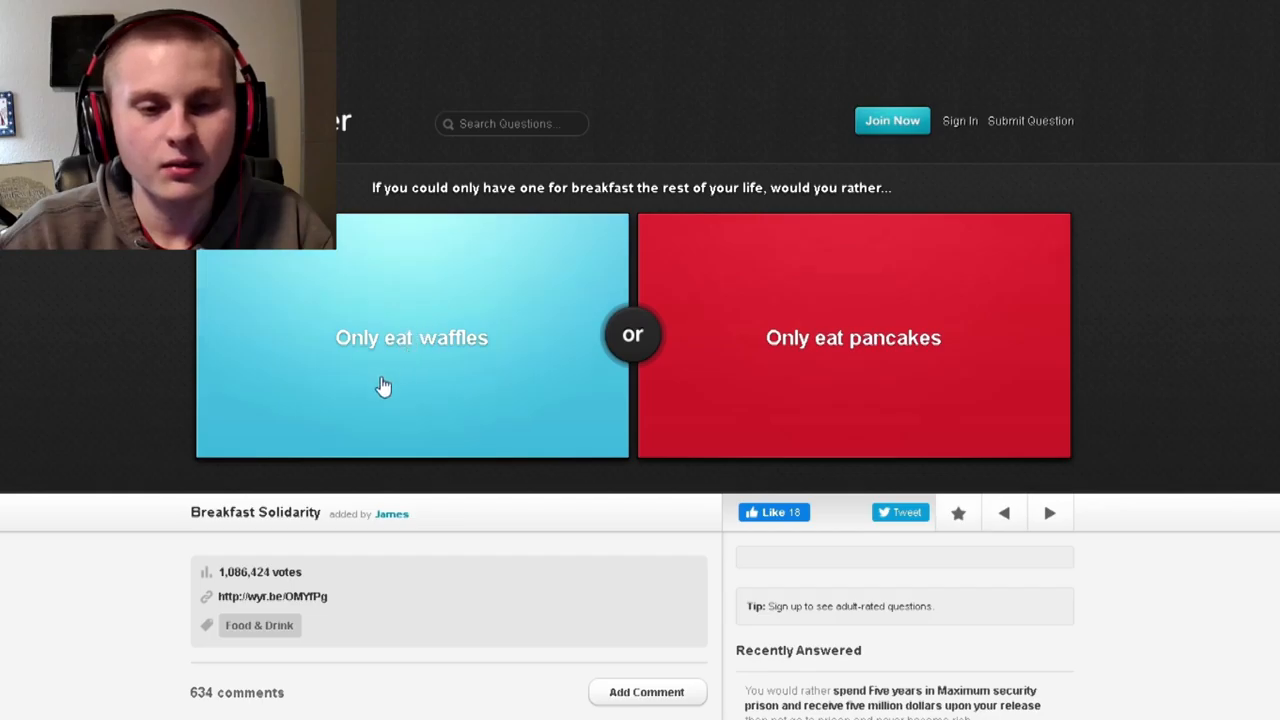
# - Answer the waffles or pancakes question, pick M&M's over Skittles, and advance
pyautogui.click(384, 387)
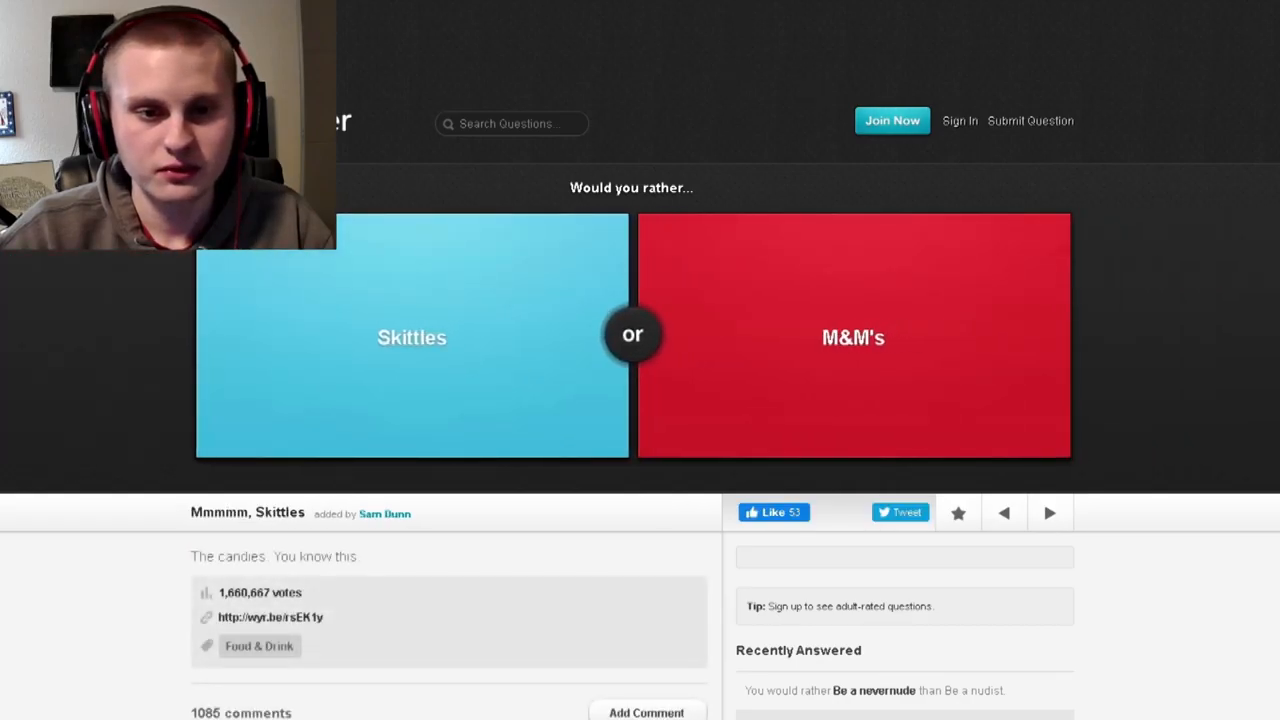
pyautogui.click(853, 338)
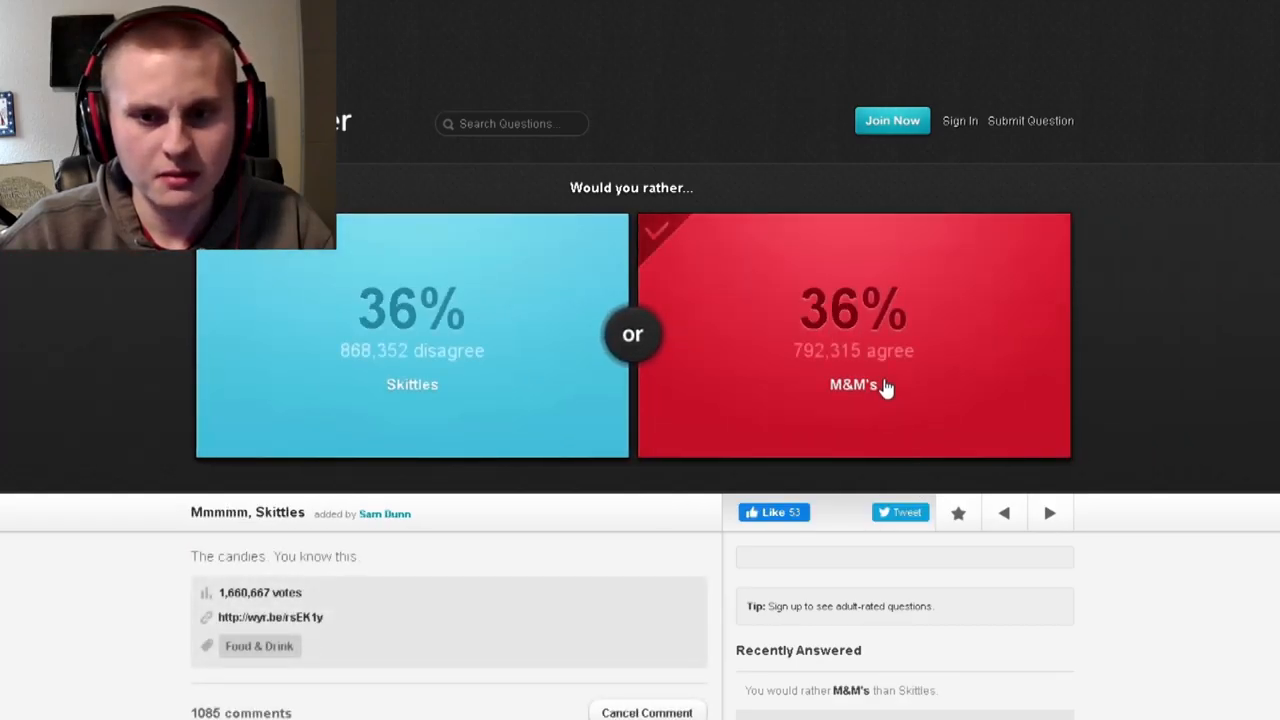
pyautogui.click(411, 360)
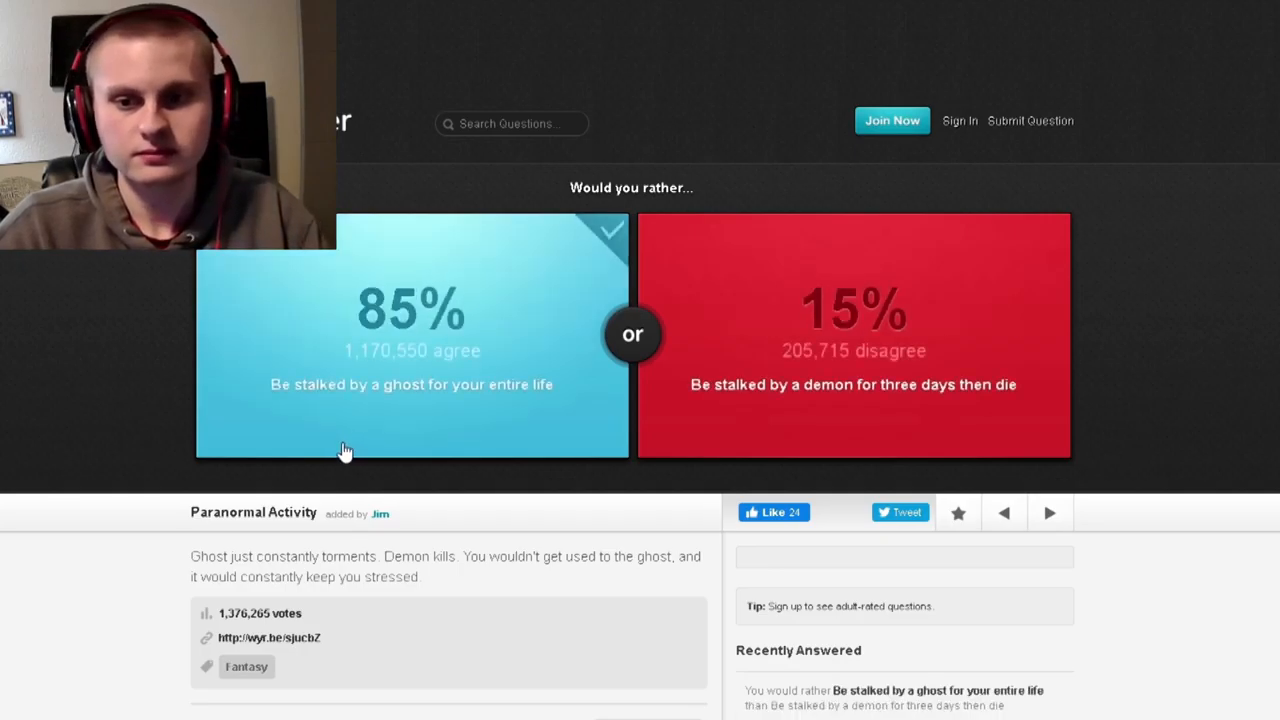
pyautogui.moveTo(900, 380)
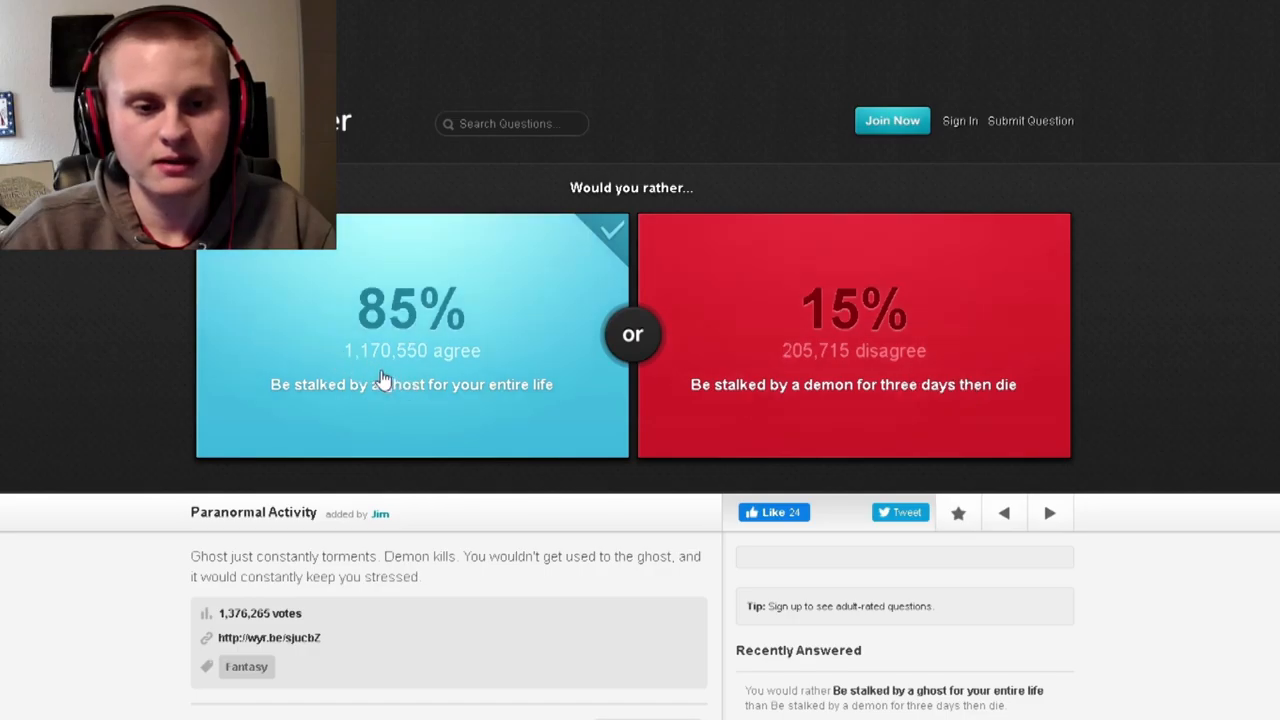
pyautogui.moveTo(488, 427)
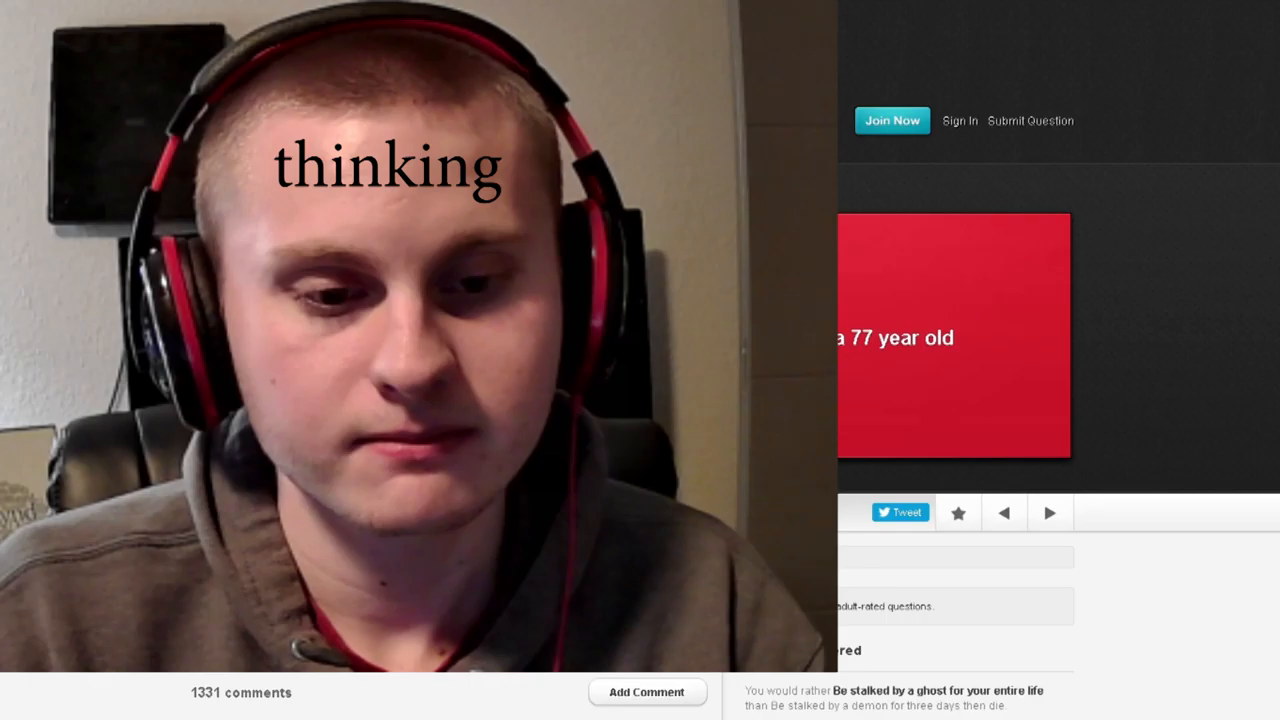
# - Answer the 77-year-old and no-art questions, then vote on the neighborhood question
pyautogui.click(411, 350)
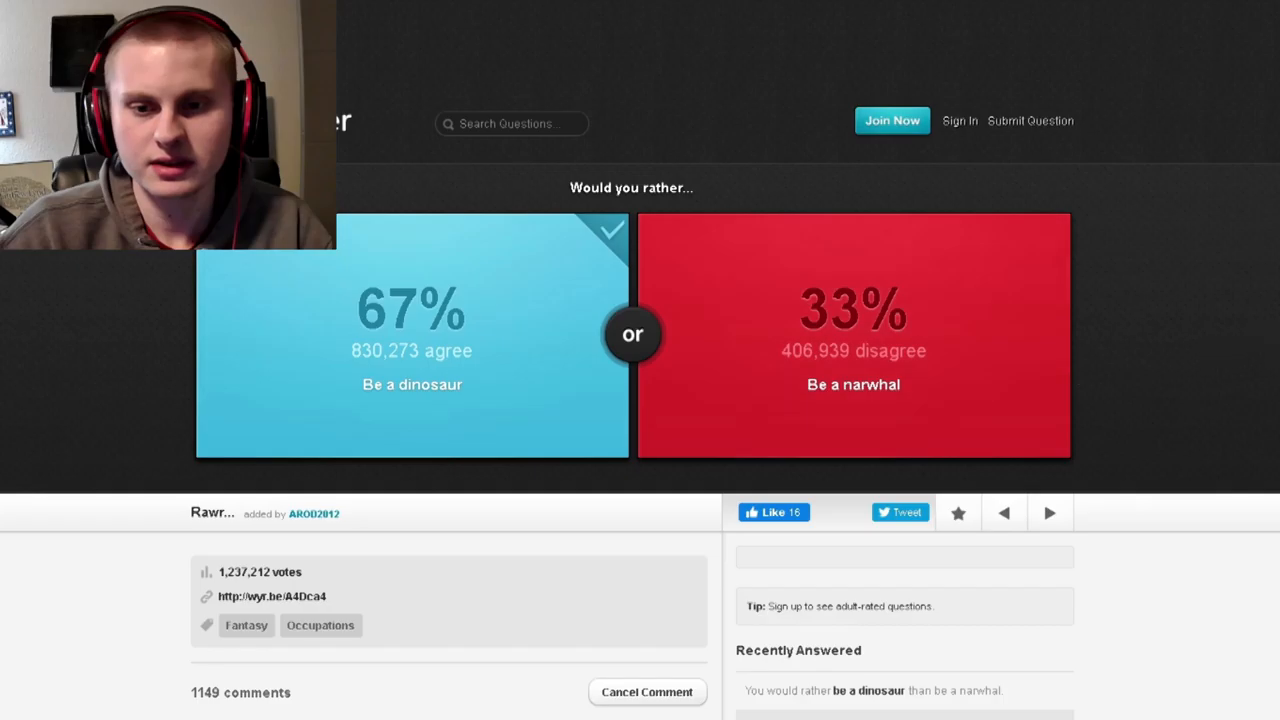
pyautogui.click(1050, 513)
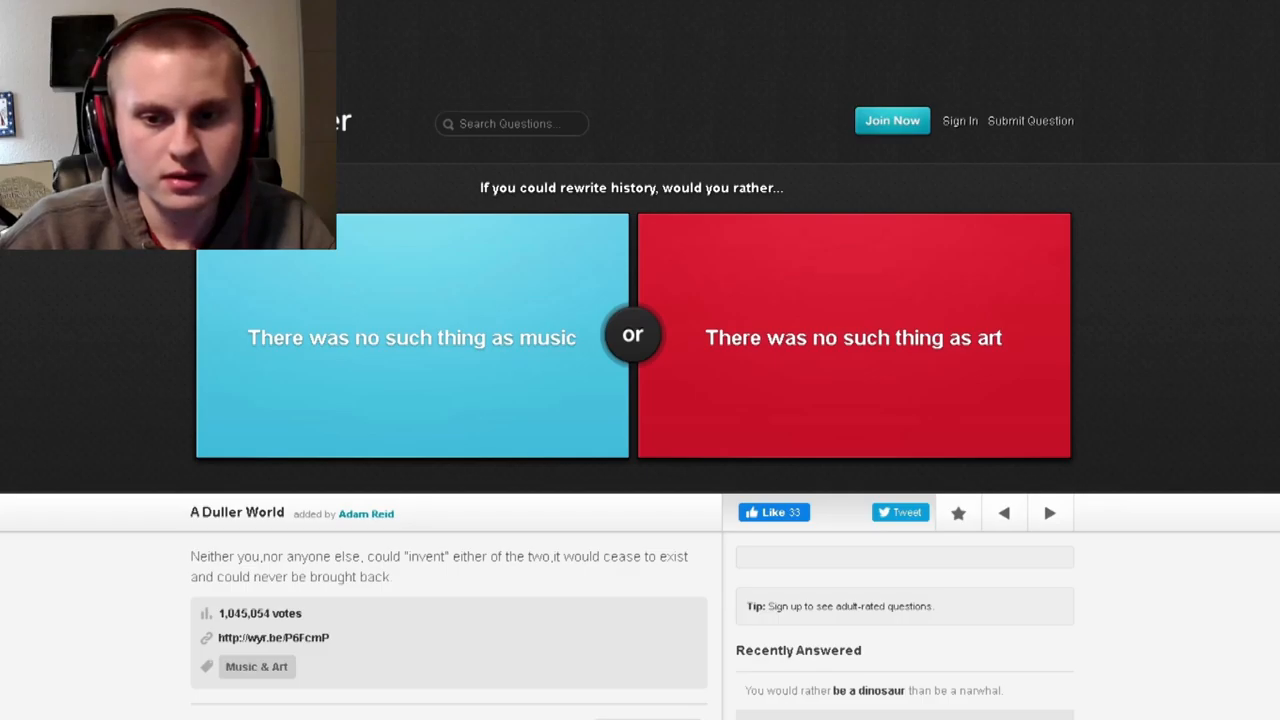
pyautogui.click(853, 337)
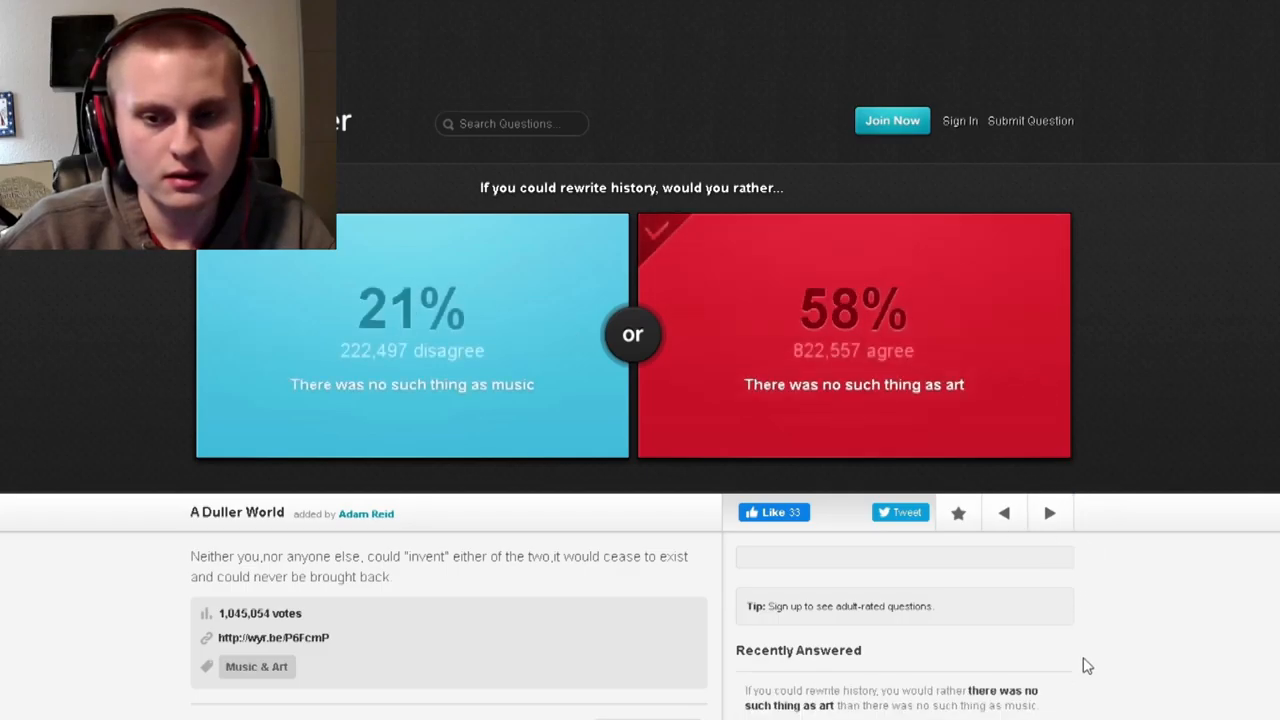
pyautogui.click(1050, 512)
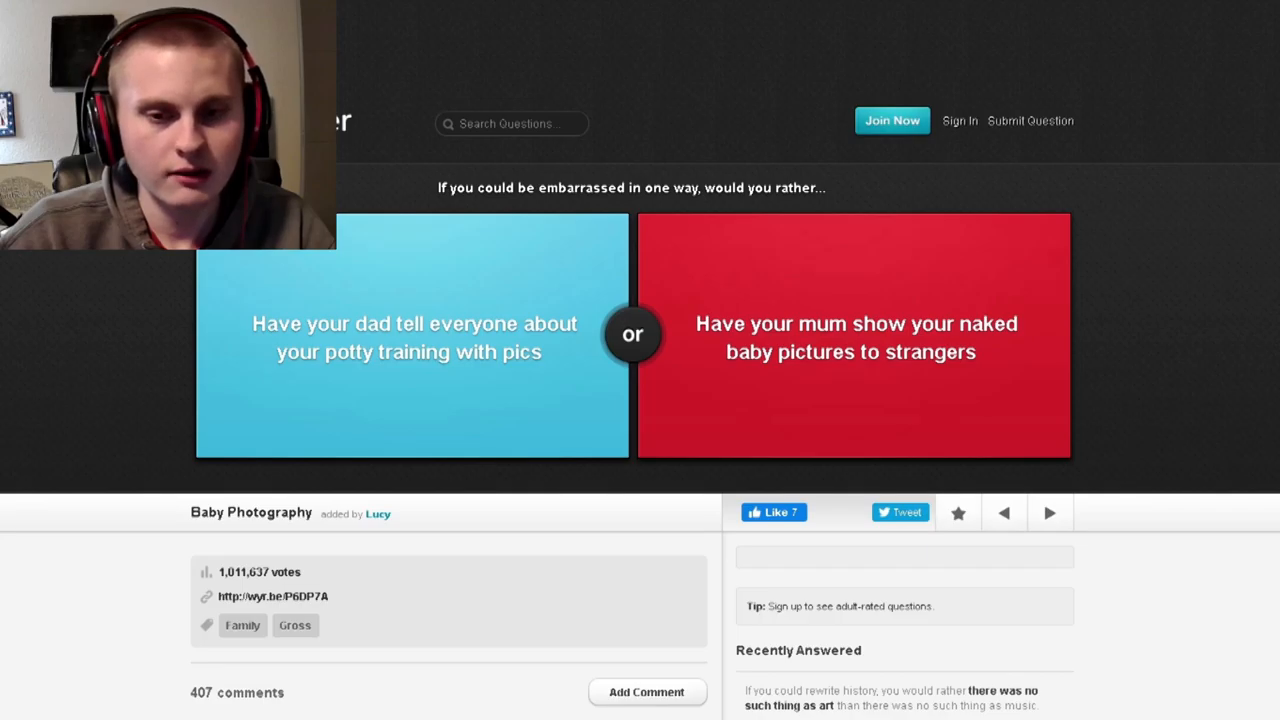
pyautogui.moveTo(409, 386)
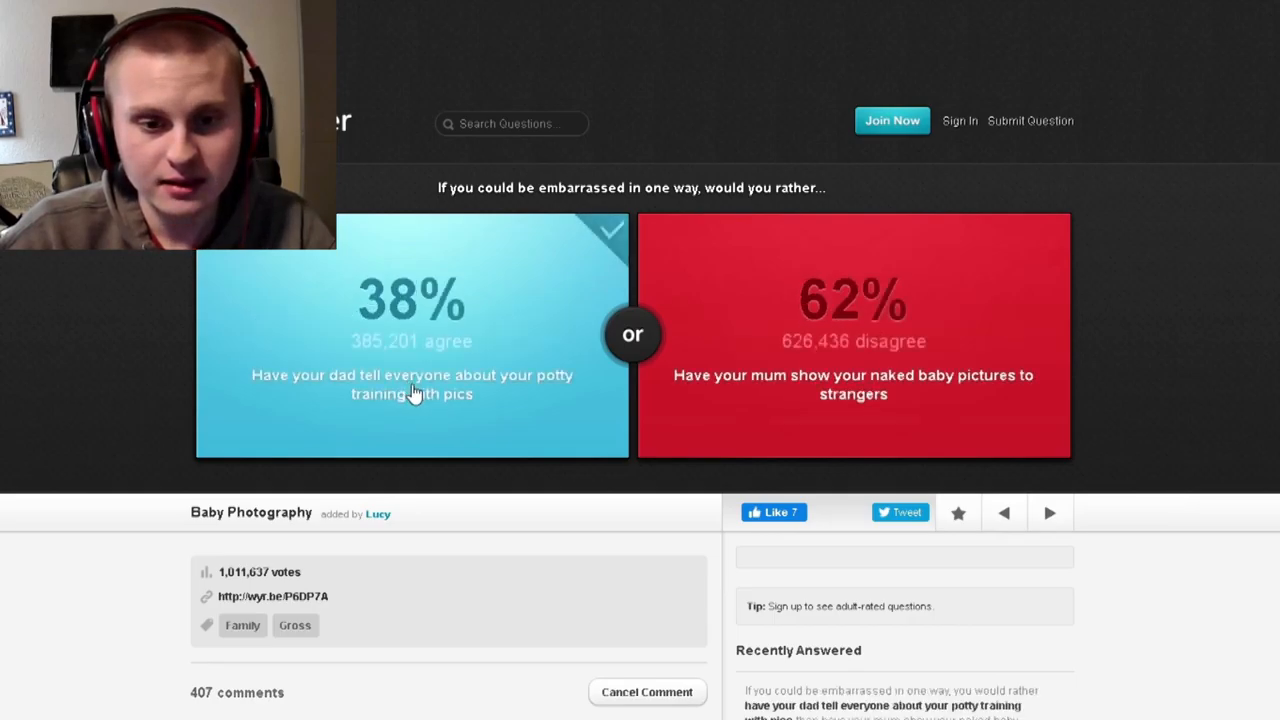
pyautogui.moveTo(330, 338)
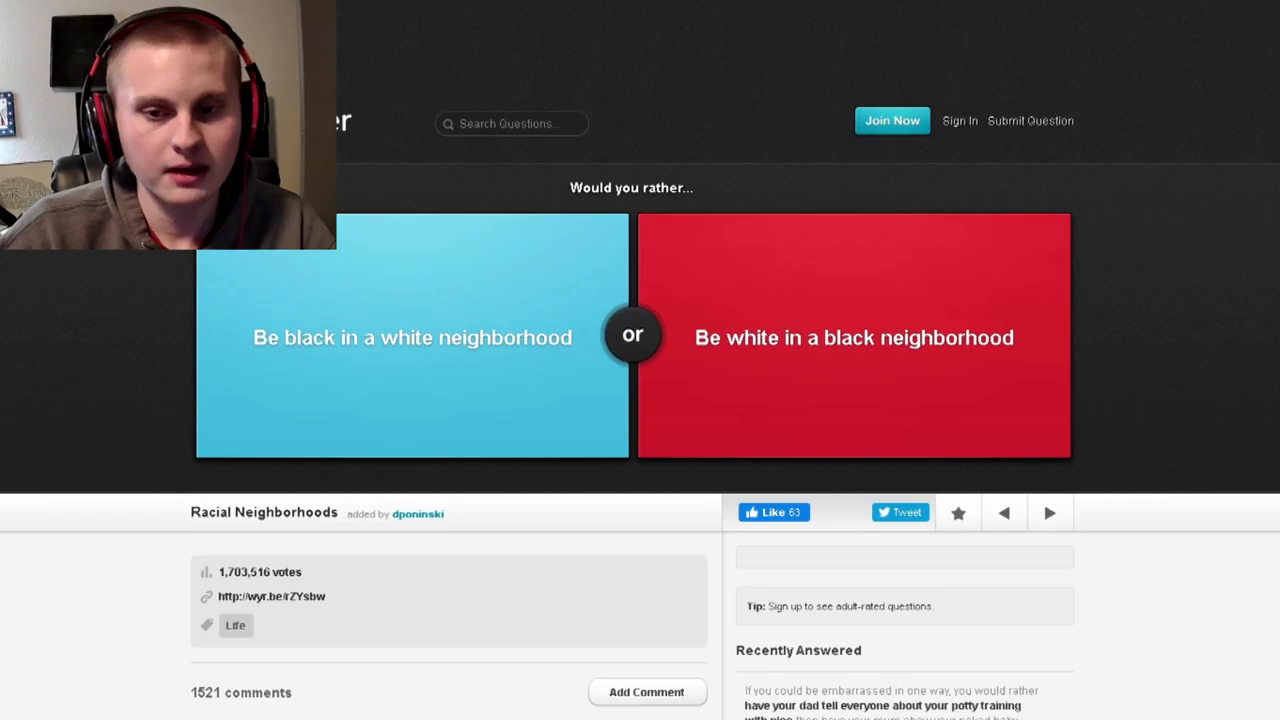
pyautogui.click(413, 337)
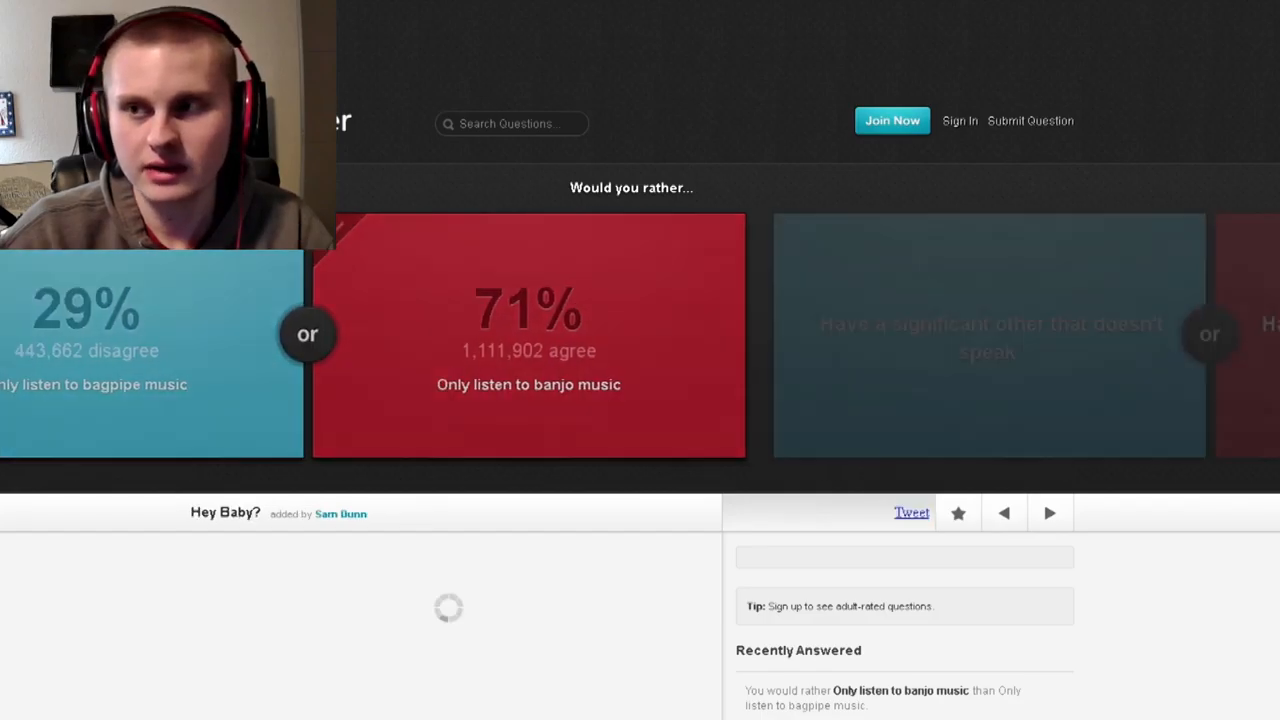
# - Vote for a partner who doesn't speak, advance past the WNBA question, and vote on beer
pyautogui.click(1050, 513)
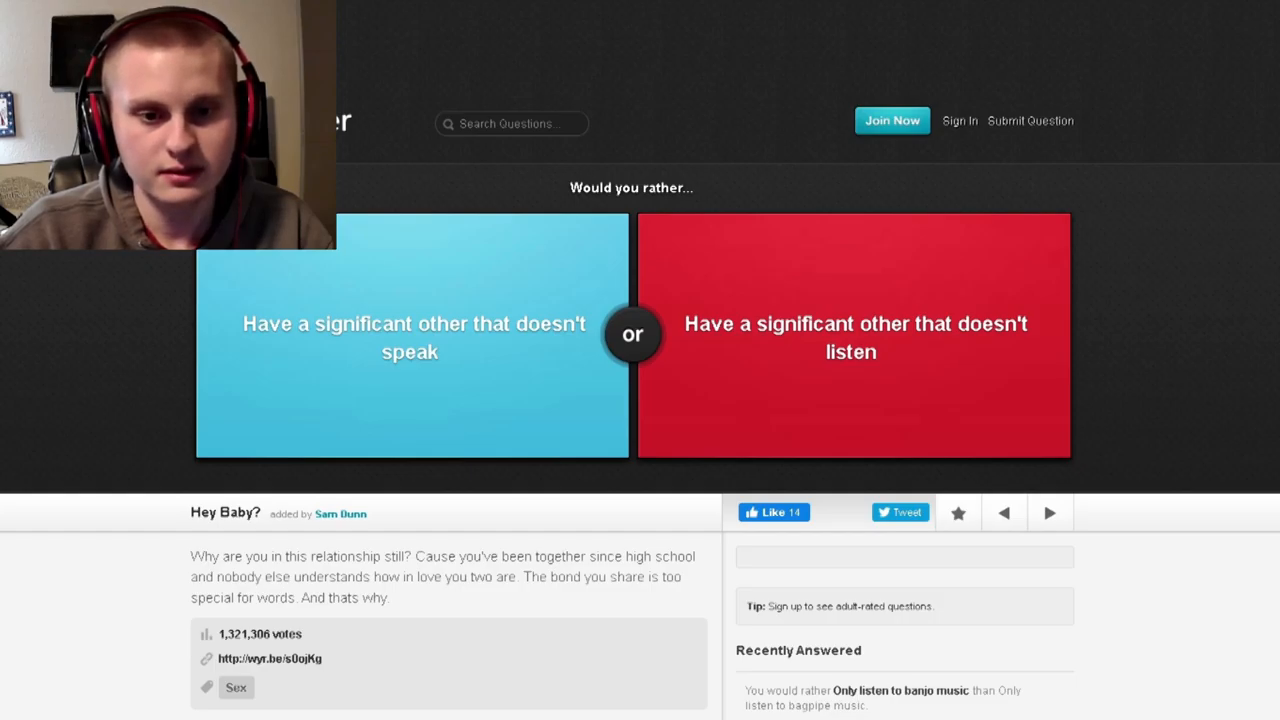
pyautogui.click(410, 337)
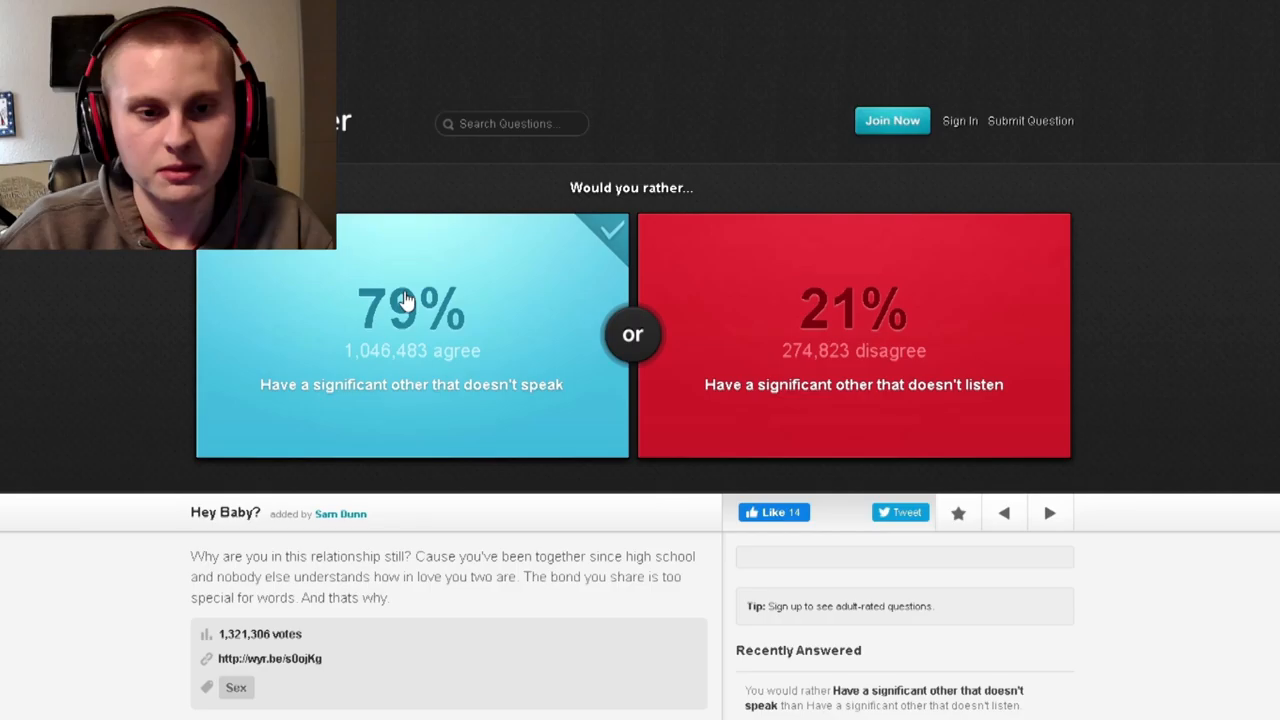
pyautogui.click(1050, 513)
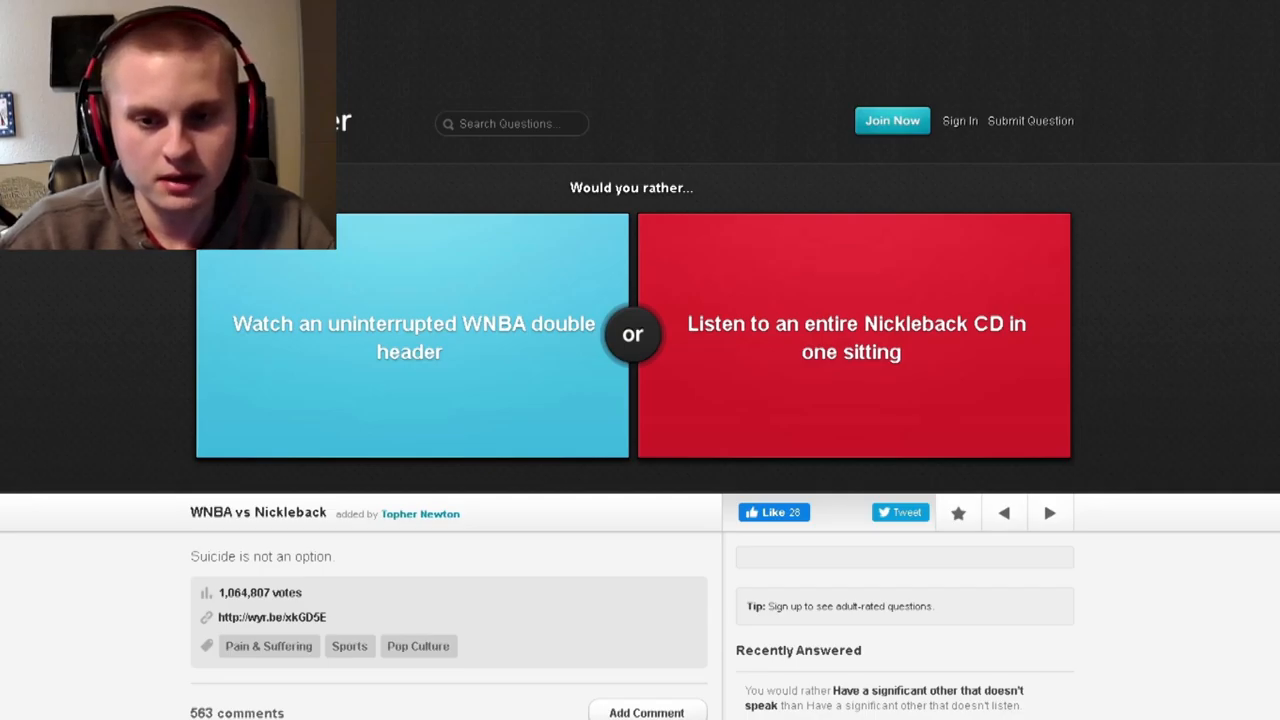
pyautogui.moveTo(865, 88)
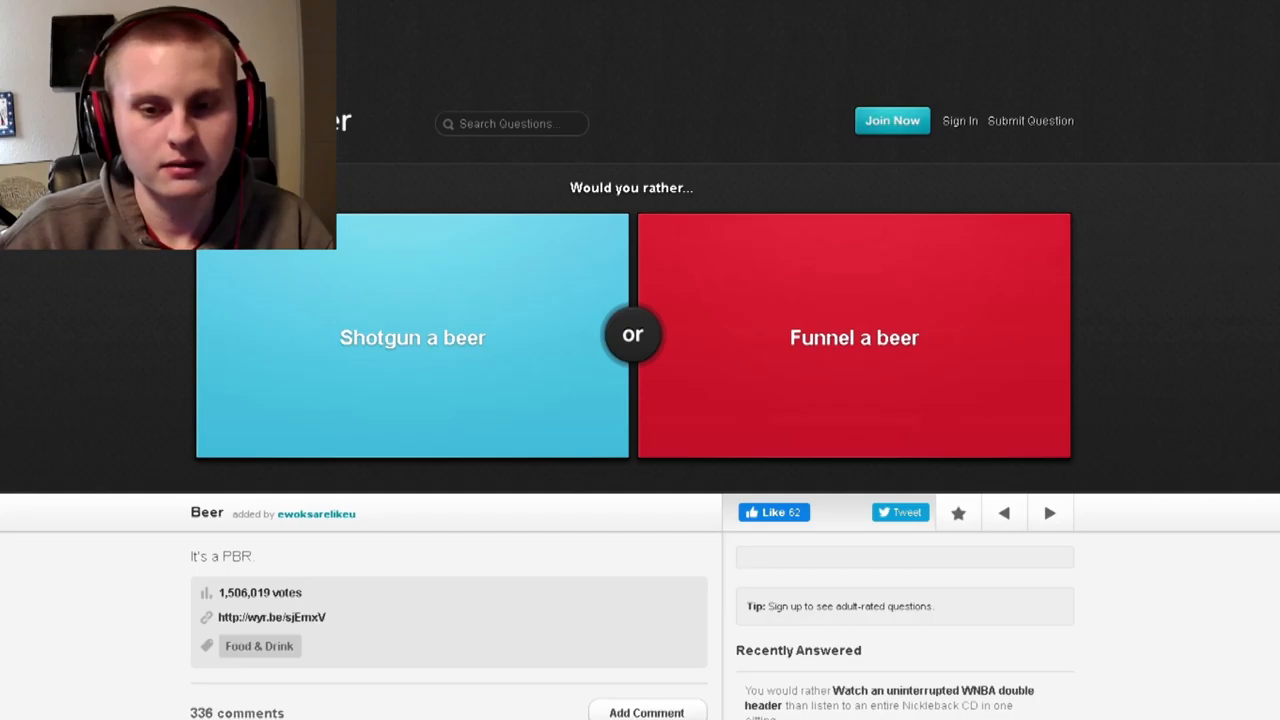
pyautogui.click(412, 345)
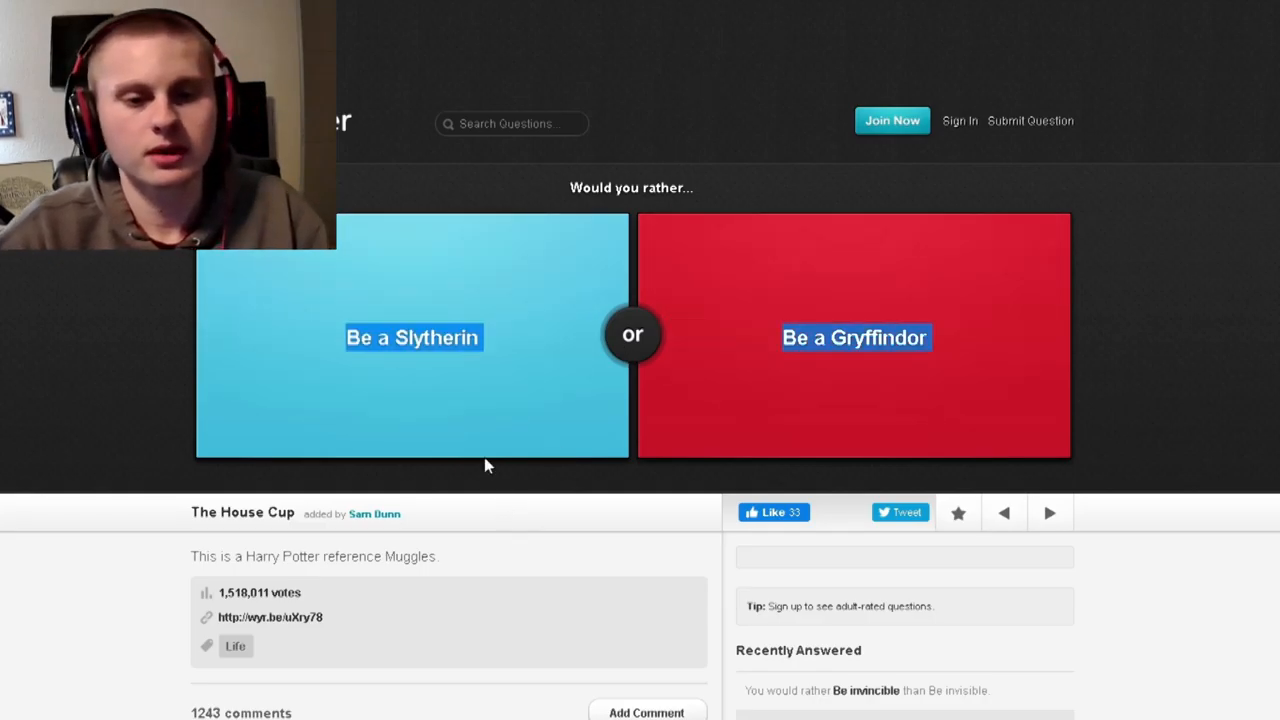
# - Pick a Harry Potter house on the Slytherin-or-Gryffindor question
pyautogui.click(413, 337)
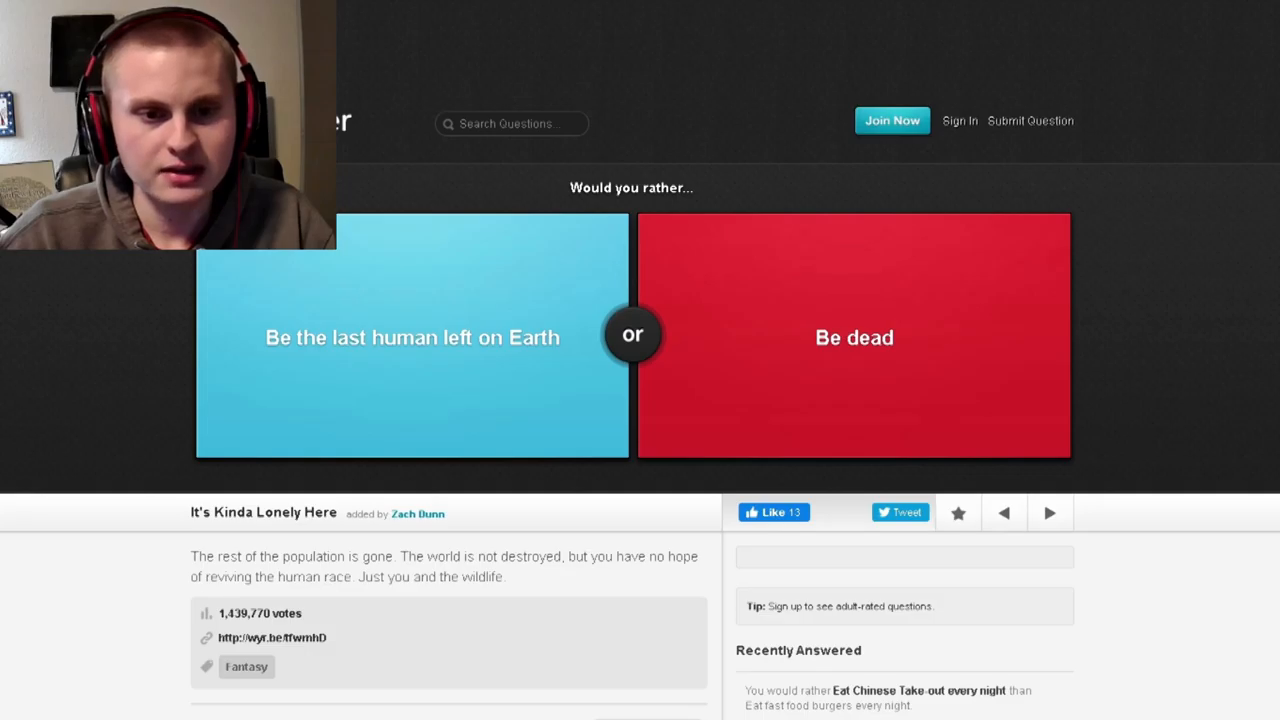
# - Choose being the last human on Earth, then cutting off your fingertips
pyautogui.click(411, 337)
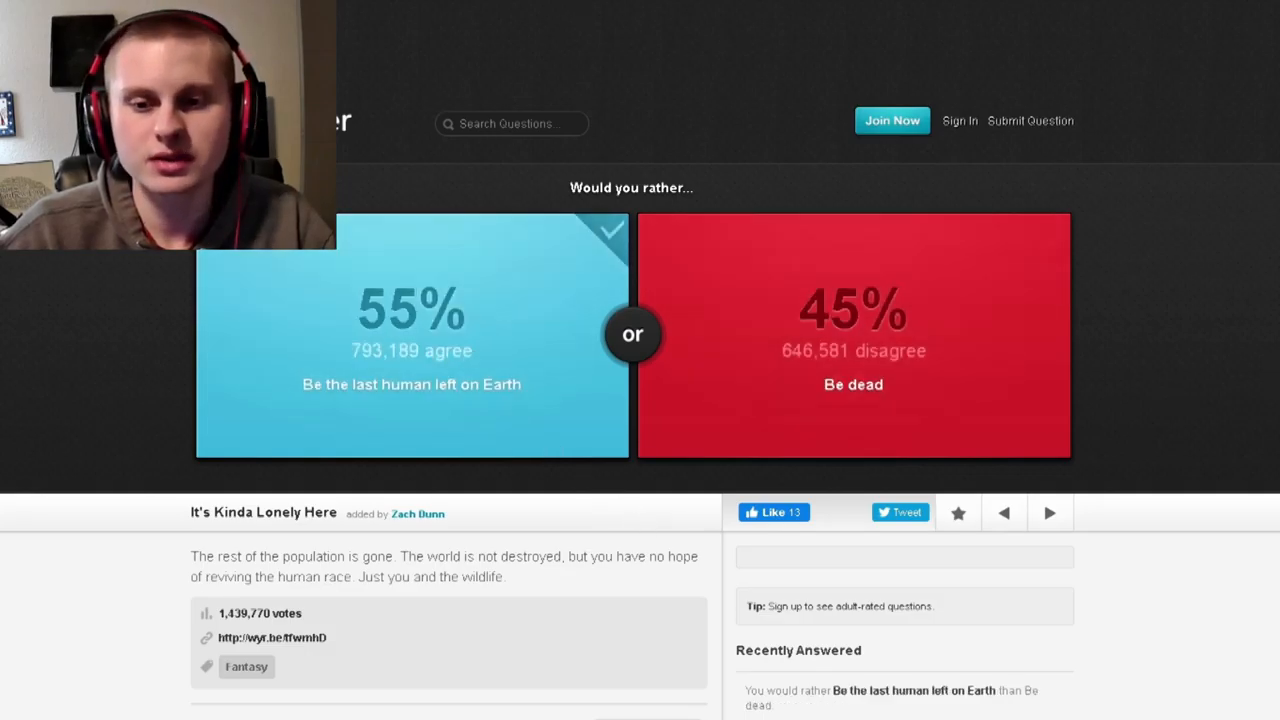
pyautogui.click(1050, 513)
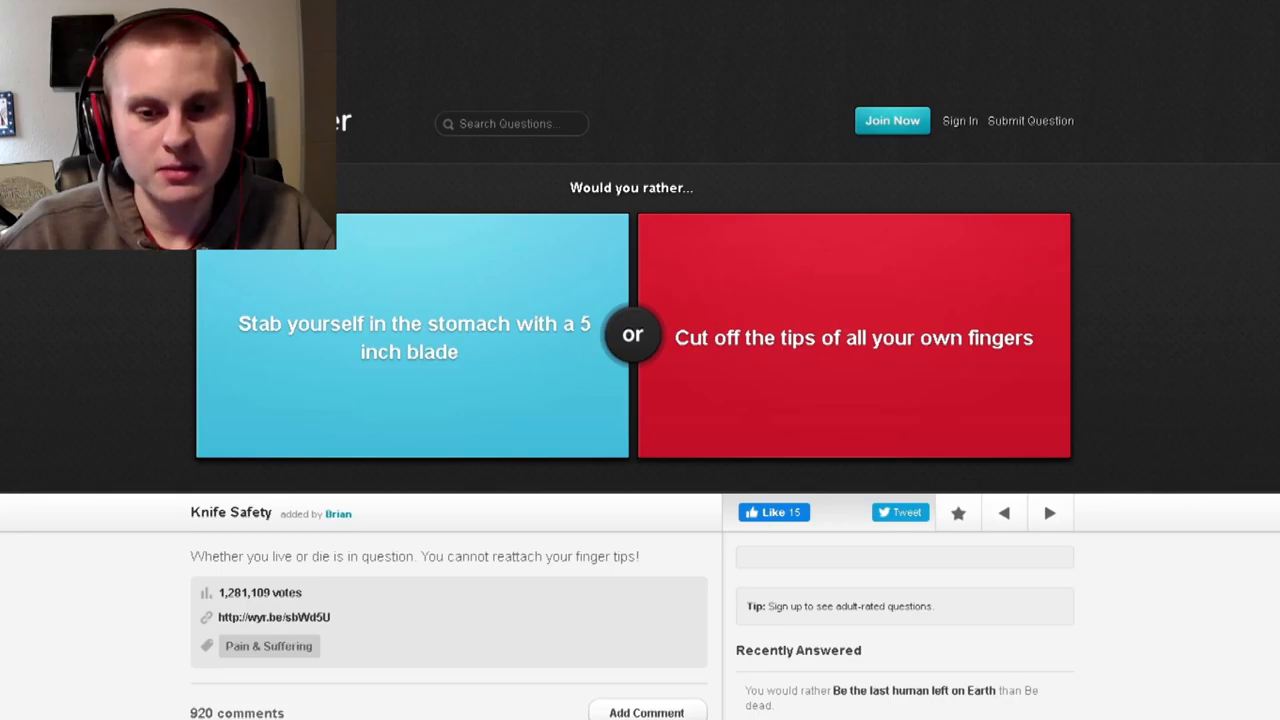
pyautogui.moveTo(762, 278)
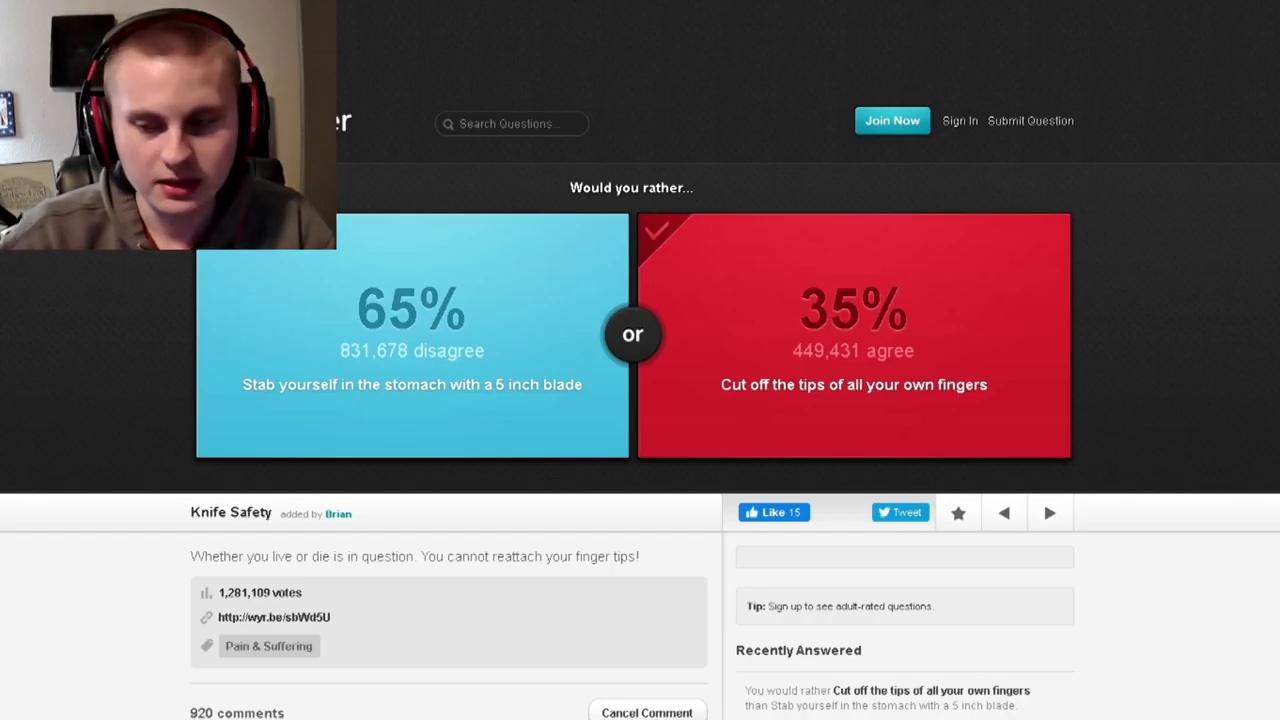
pyautogui.click(1050, 512)
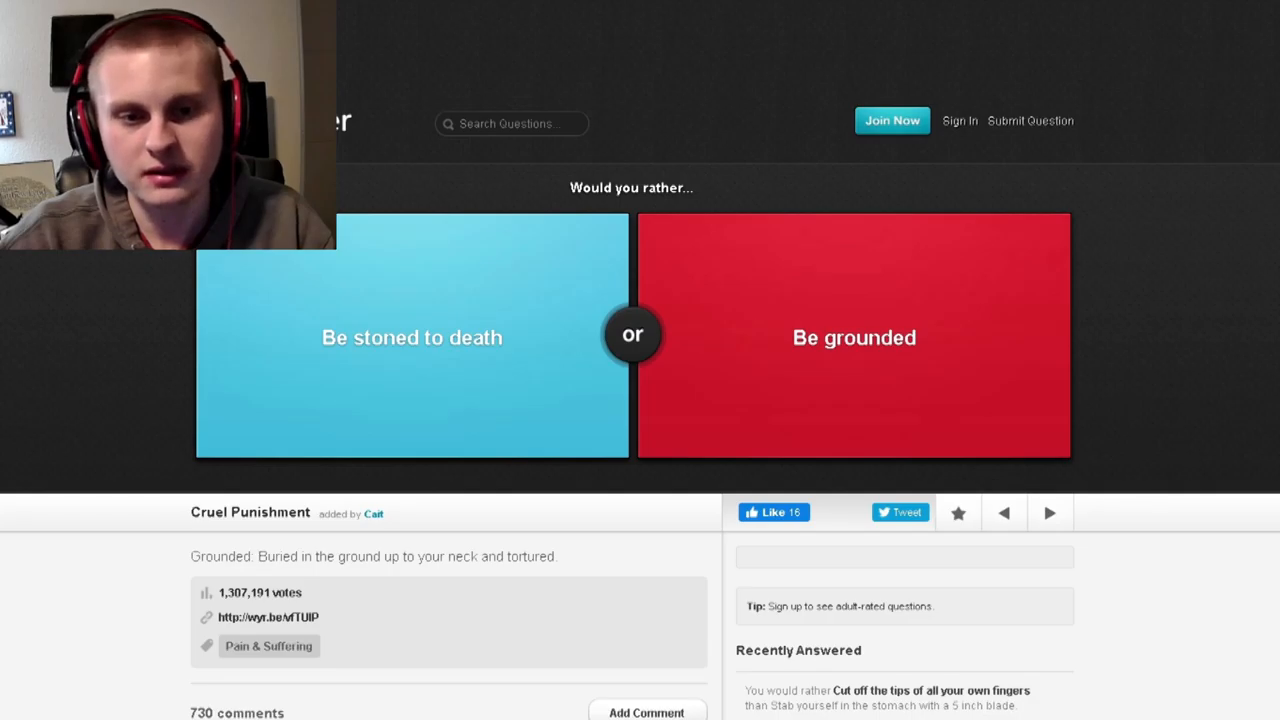
# - Vote 'Be stoned to death' and advance to the tiger-versus-man question
pyautogui.click(411, 340)
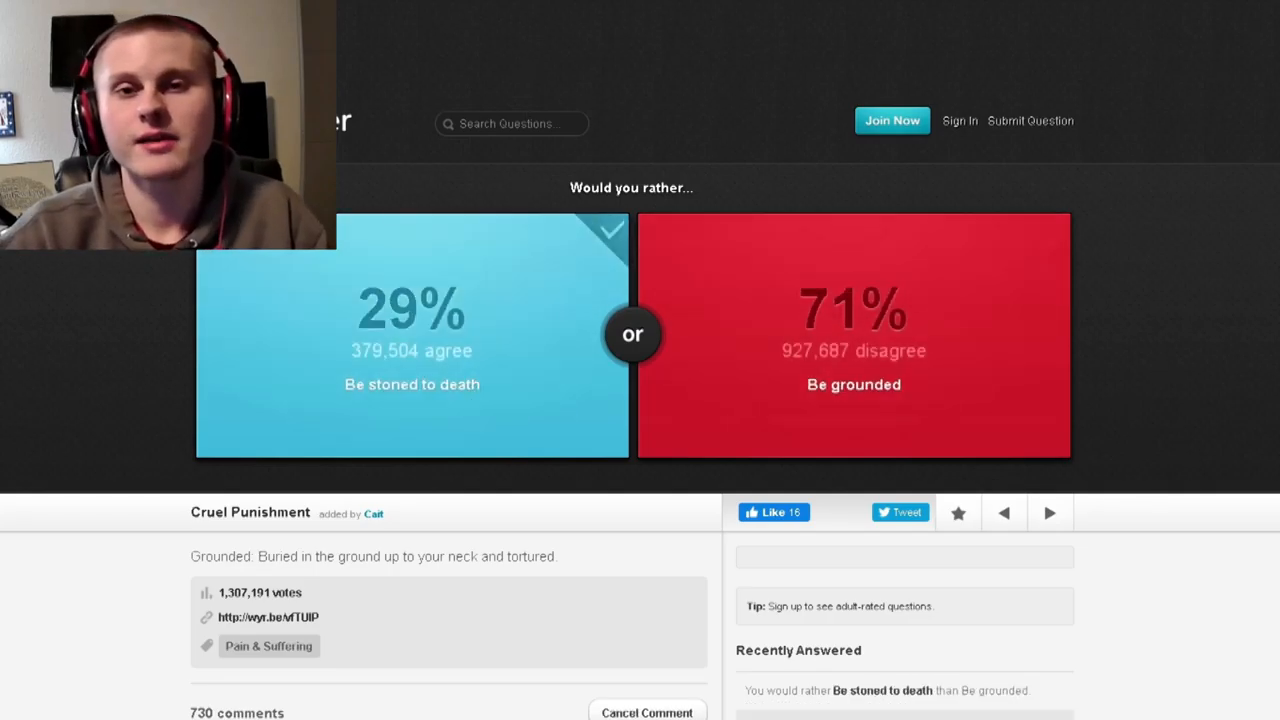
pyautogui.click(1050, 512)
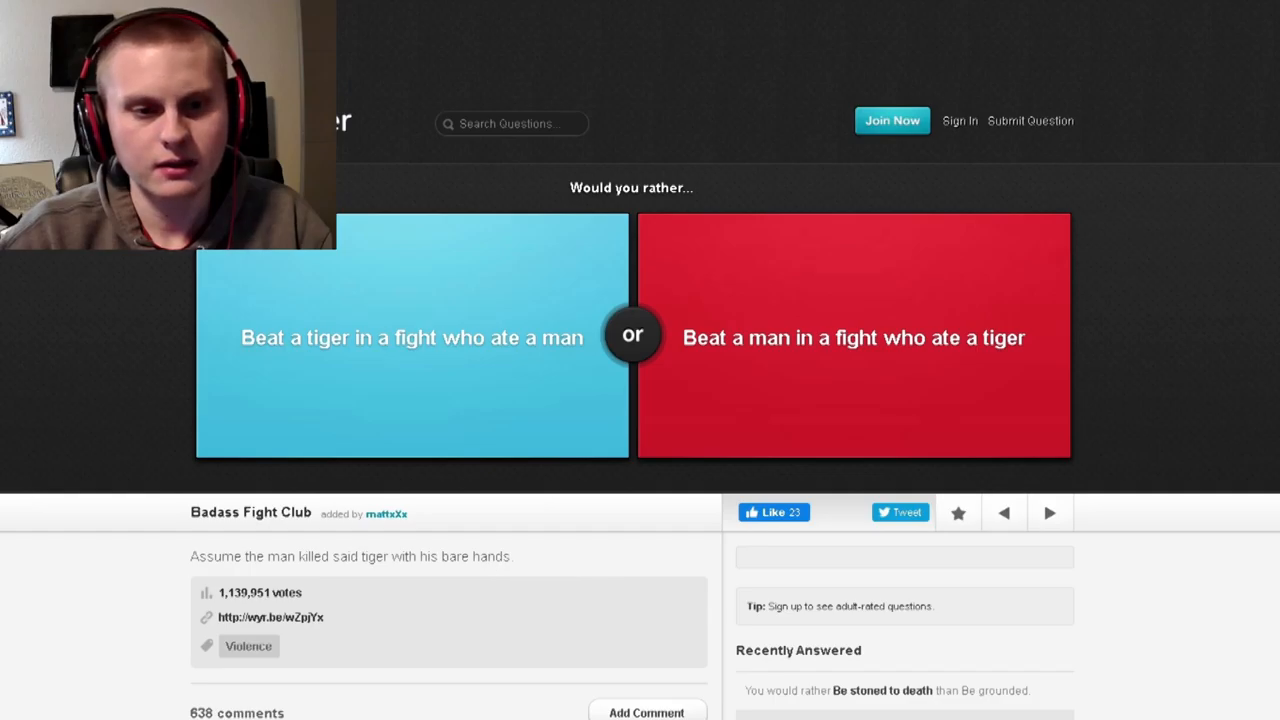
pyautogui.moveTo(848, 348)
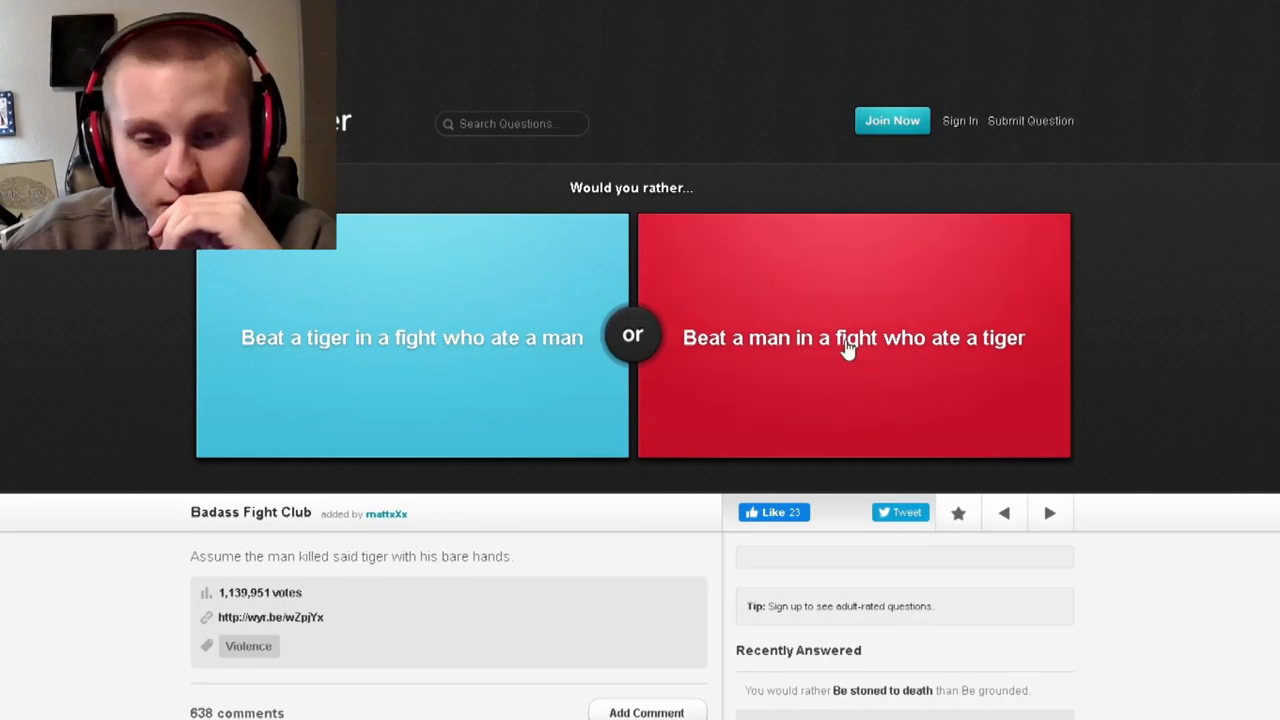
# - Vote to beat a man who ate a tiger and scroll down to the comments
pyautogui.click(853, 337)
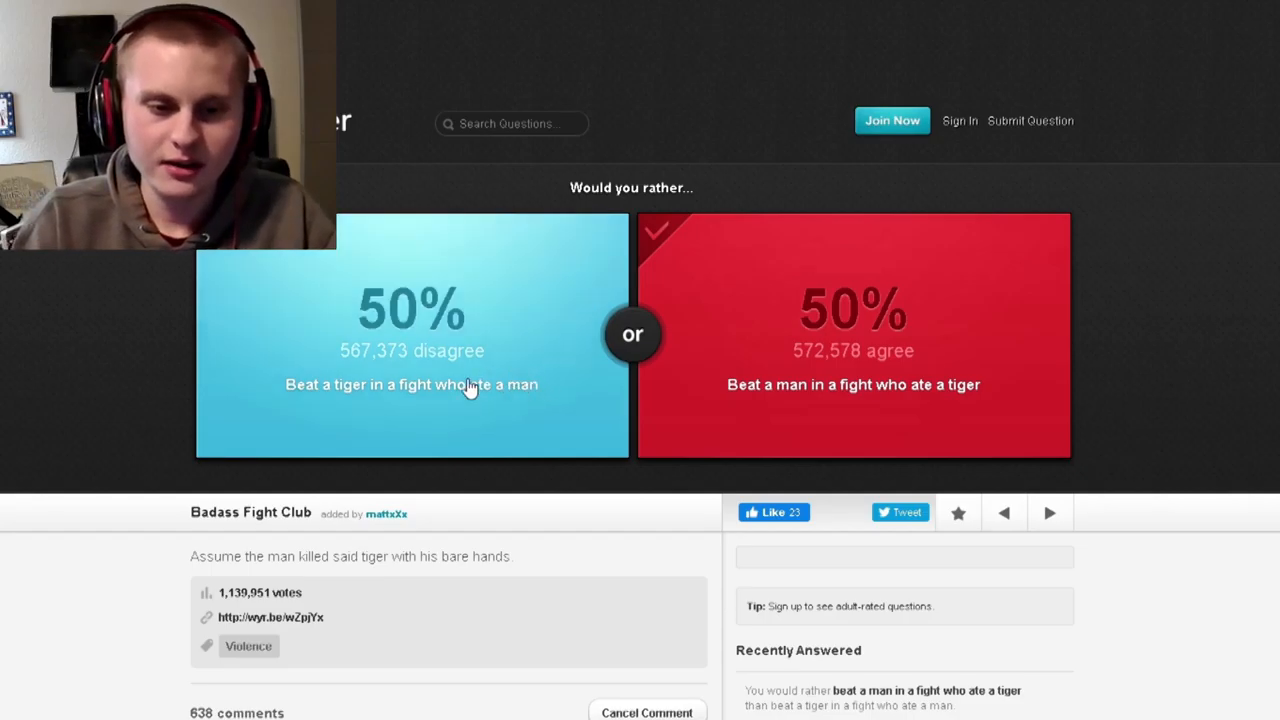
pyautogui.moveTo(420, 426)
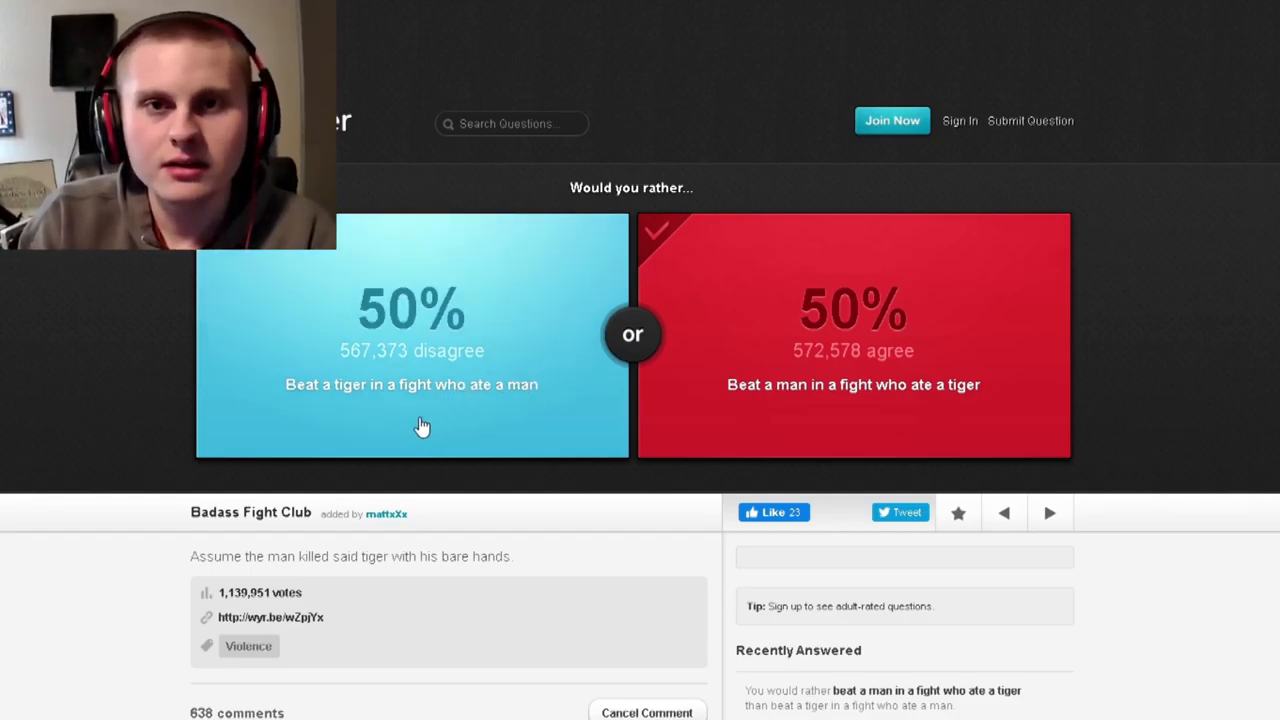
pyautogui.moveTo(790, 418)
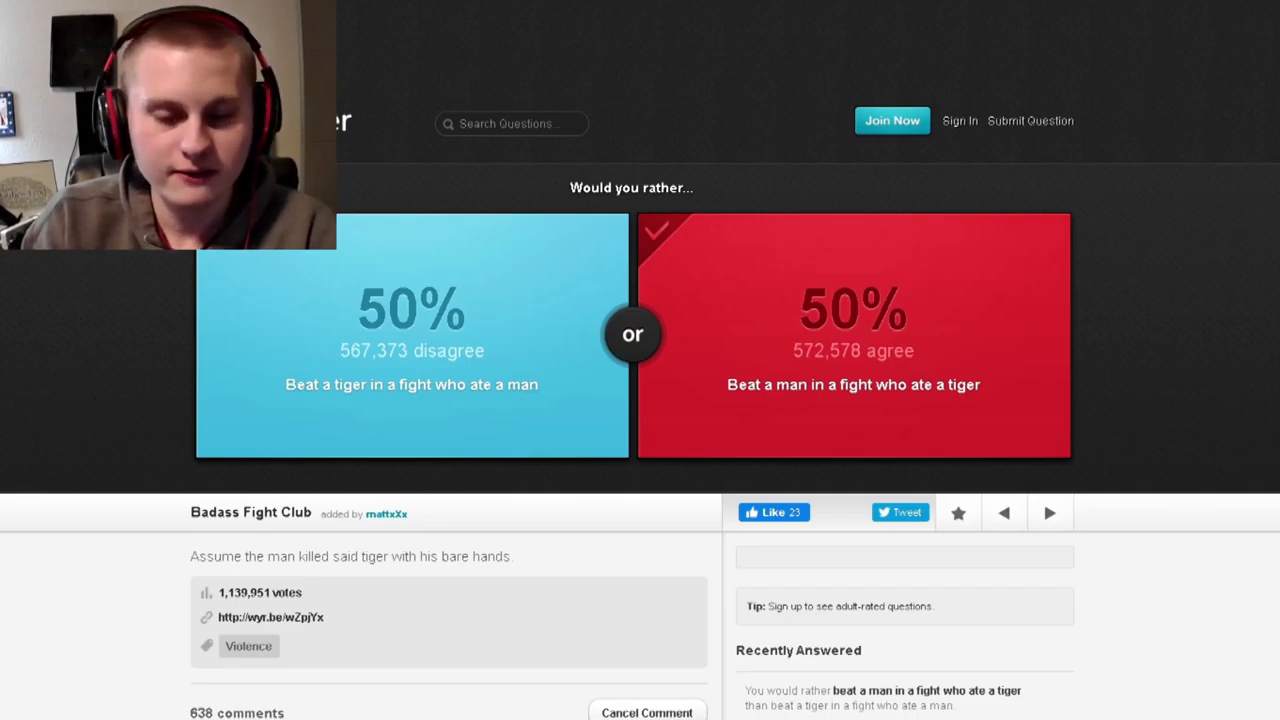
pyautogui.moveTo(678, 37)
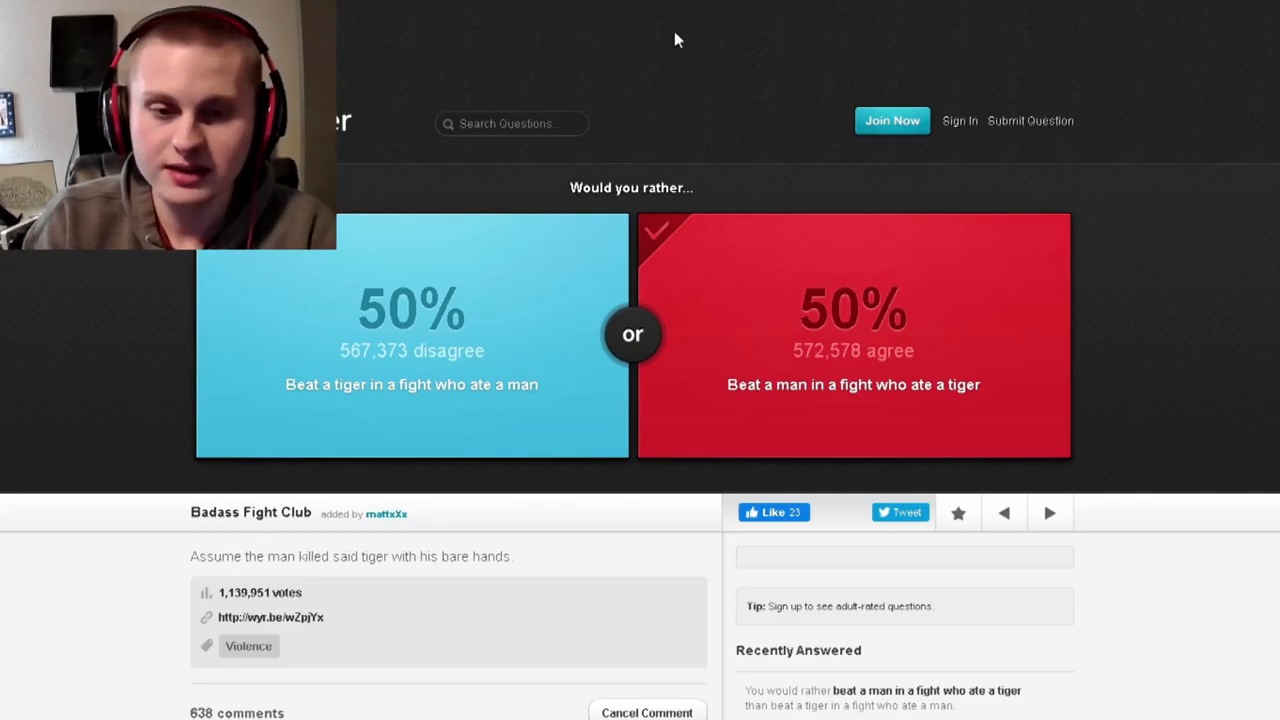
pyautogui.scroll(-3)
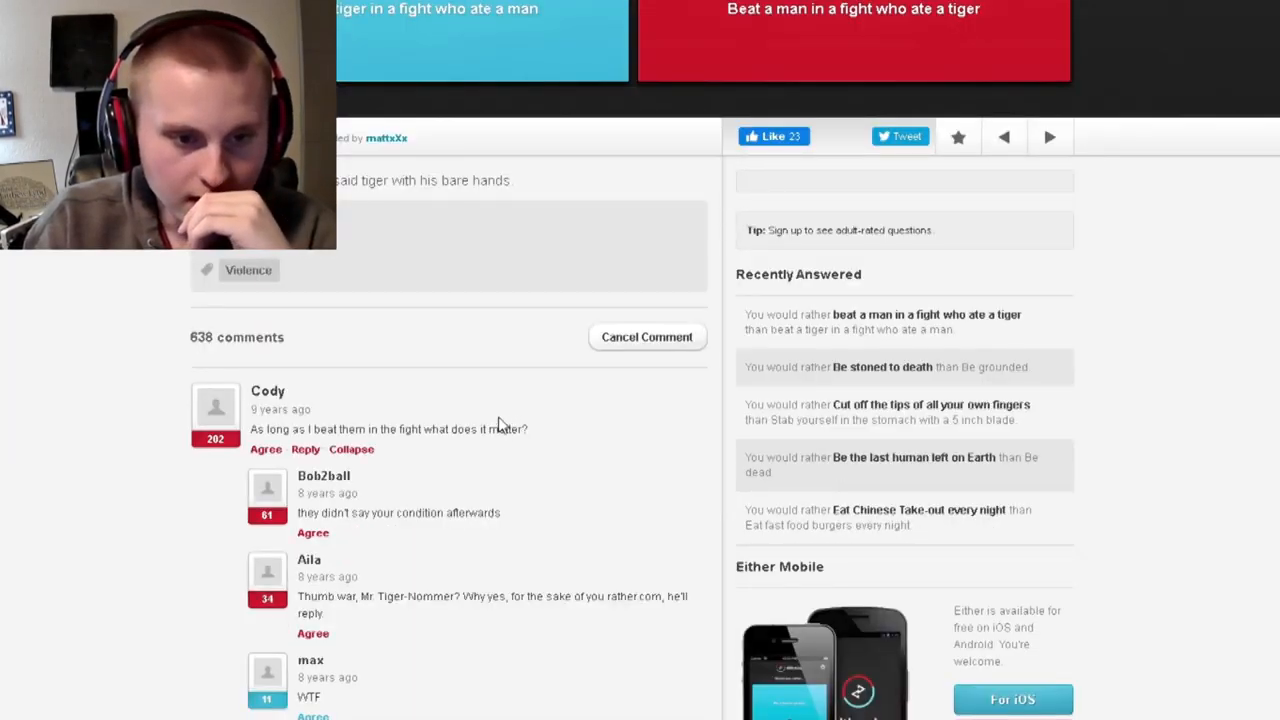